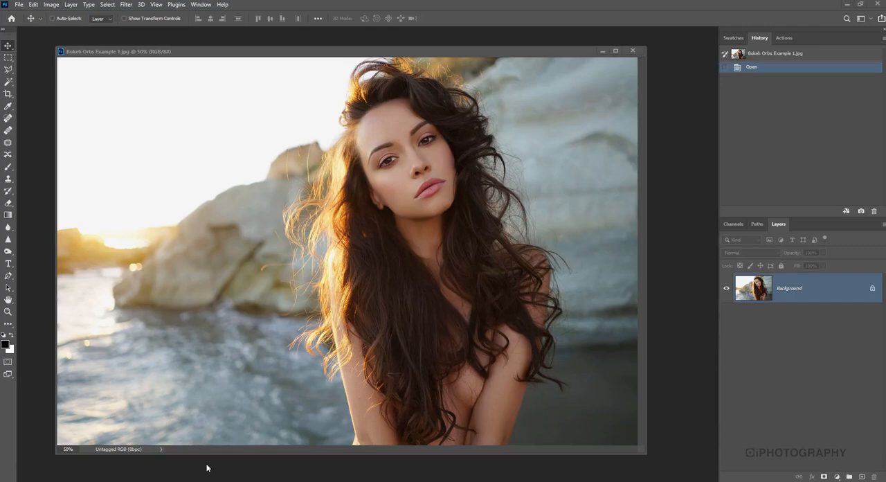
{"action": "mouse_move", "coordinate": [155, 130]}
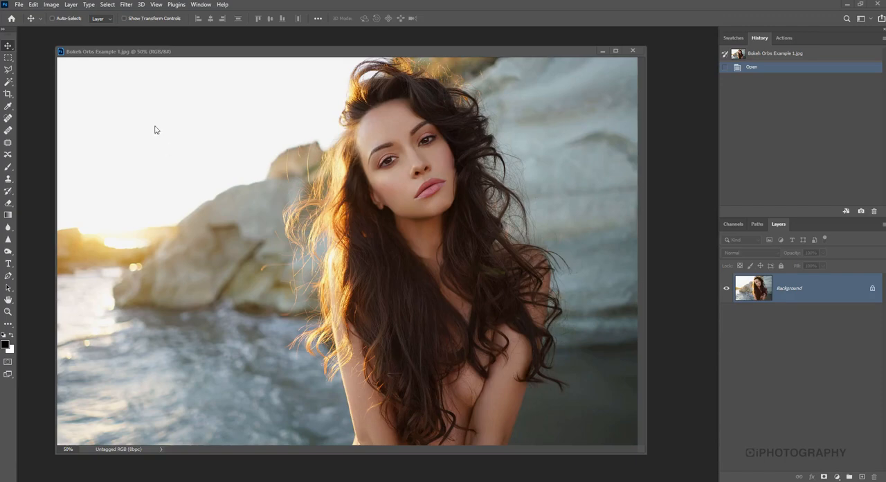
{"action": "mouse_move", "coordinate": [146, 268]}
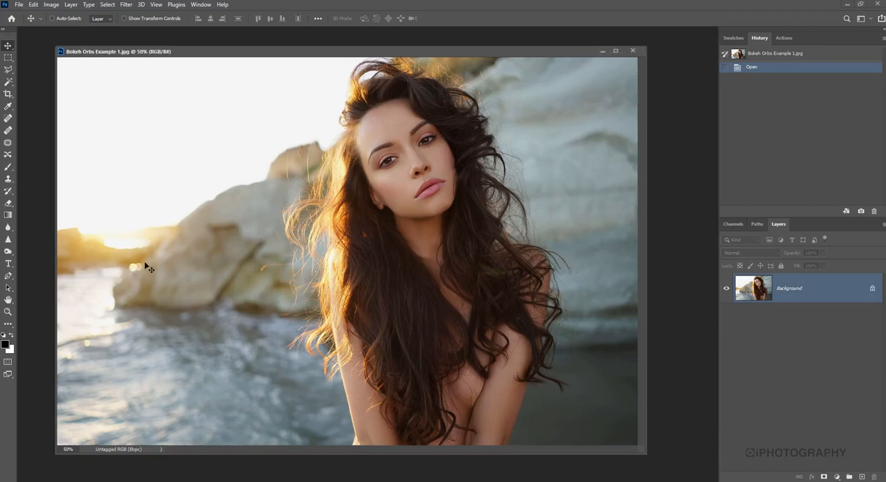
{"action": "mouse_move", "coordinate": [135, 276]}
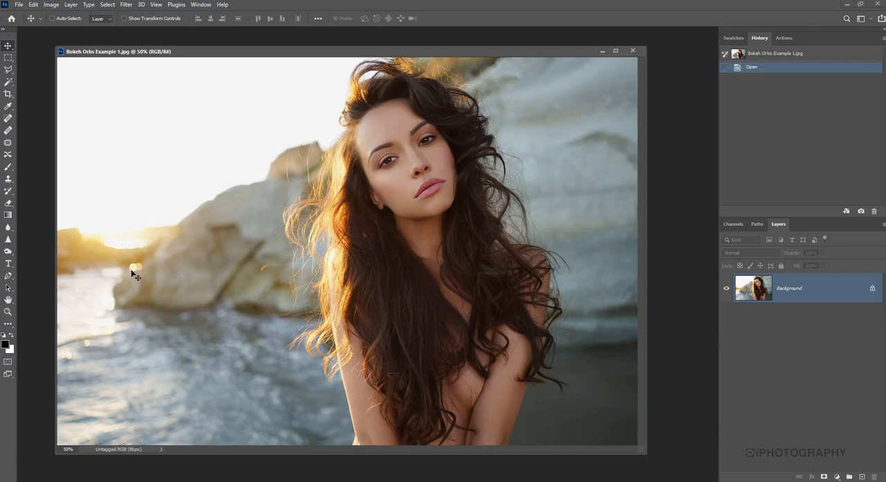
{"action": "mouse_move", "coordinate": [567, 71]}
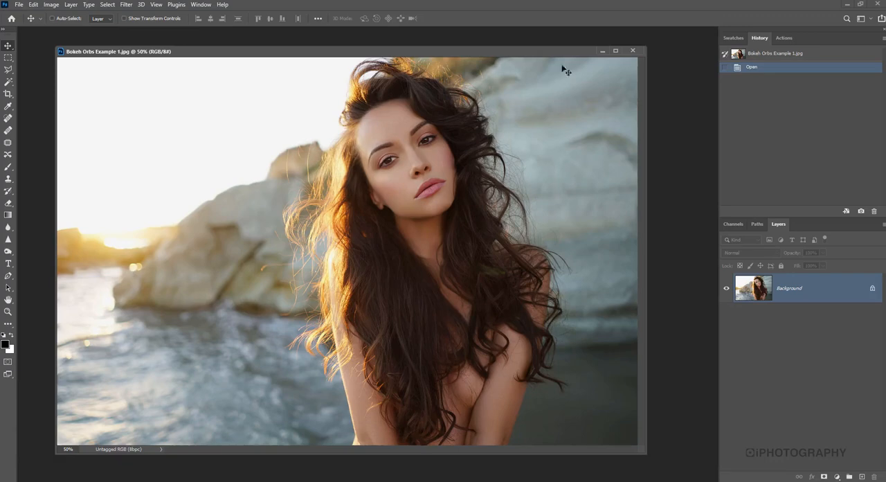
{"action": "mouse_move", "coordinate": [756, 245]}
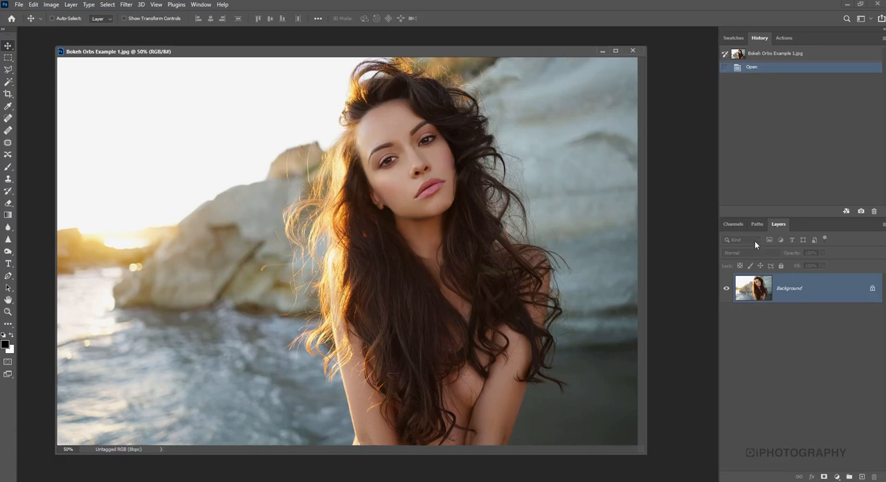
{"action": "mouse_move", "coordinate": [76, 5]}
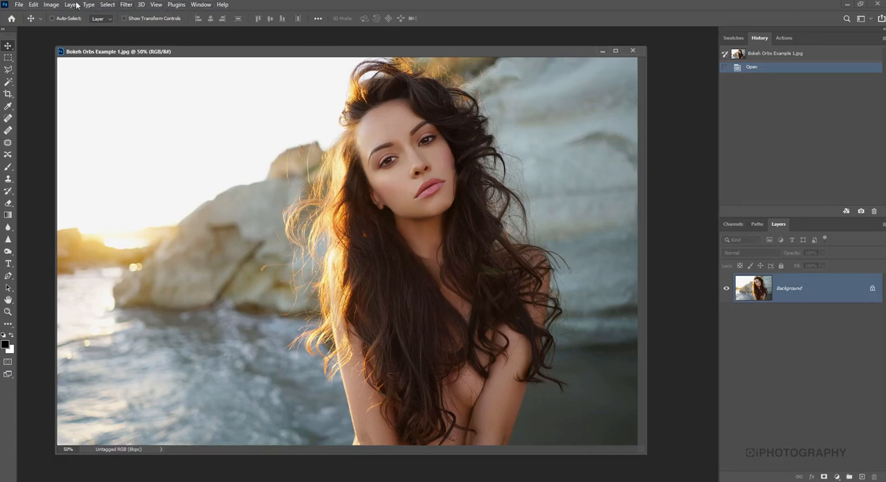
Create a new empty layer named Bokeh above the portrait.
{"action": "left_click", "coordinate": [71, 5]}
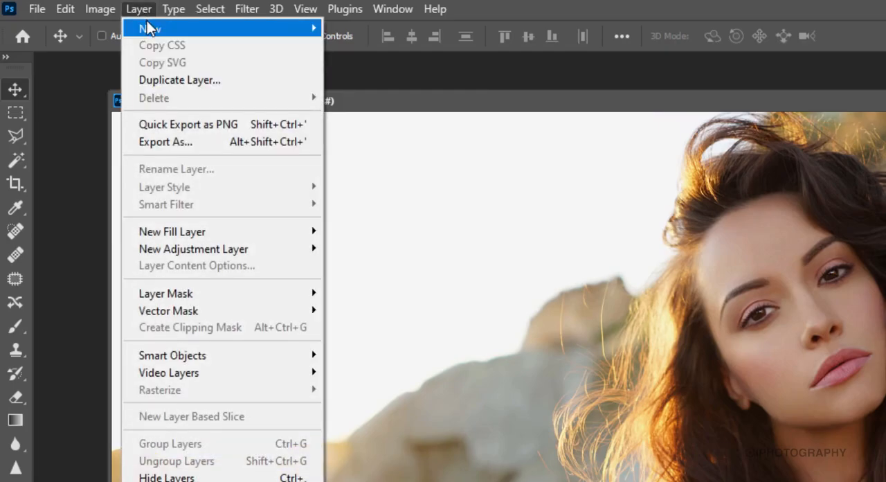
{"action": "left_click", "coordinate": [148, 28]}
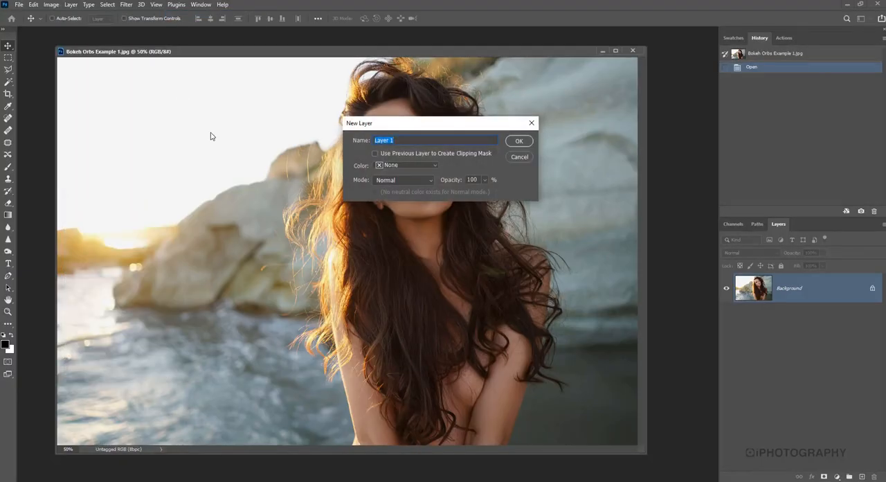
{"action": "type", "text": "Bokeh"}
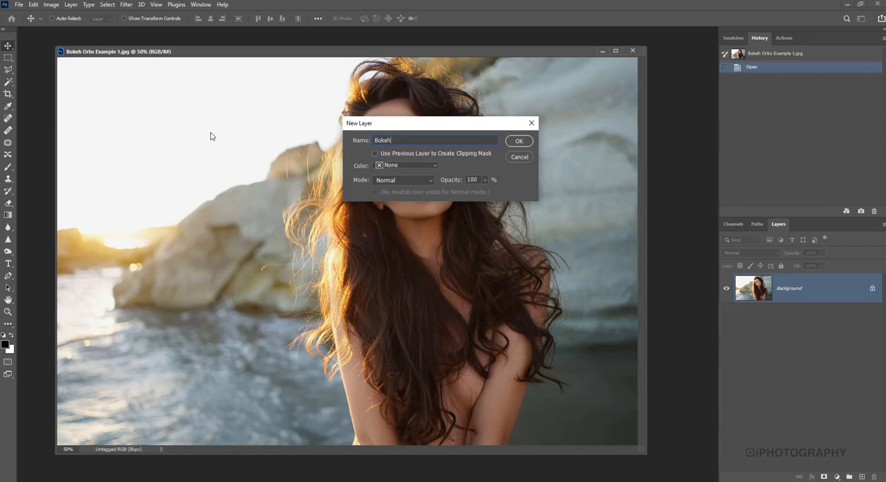
{"action": "left_click", "coordinate": [518, 141]}
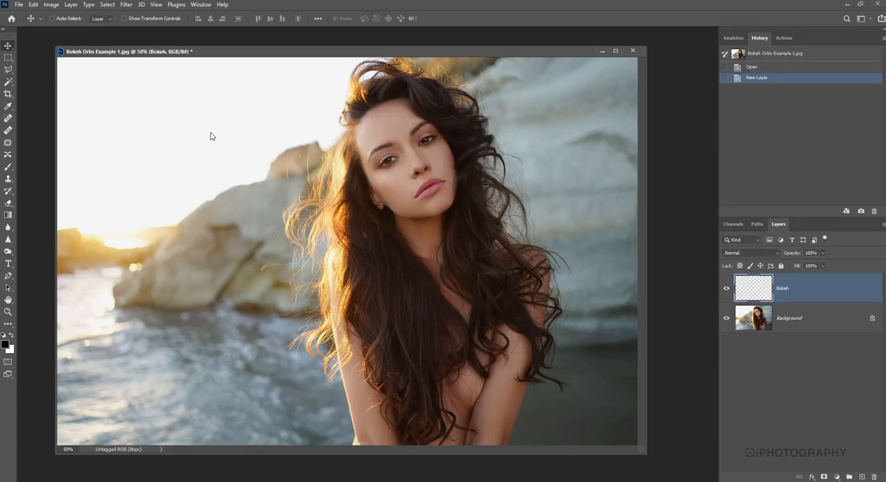
{"action": "mouse_move", "coordinate": [45, 21]}
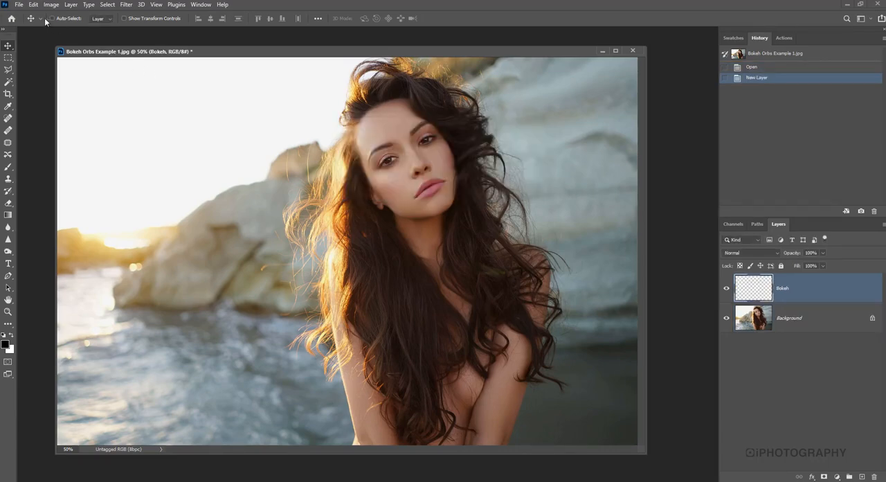
{"action": "mouse_move", "coordinate": [36, 344]}
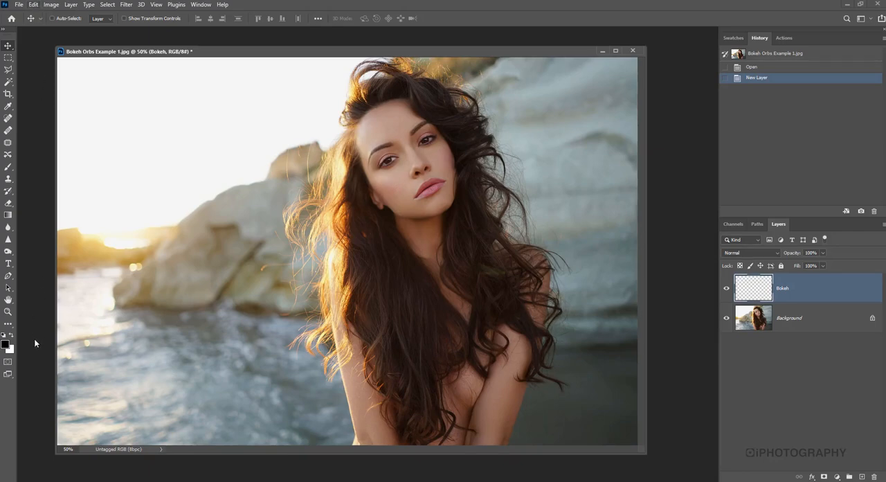
Set the foreground colour to black (000000) in the Color Picker.
{"action": "left_click", "coordinate": [9, 342]}
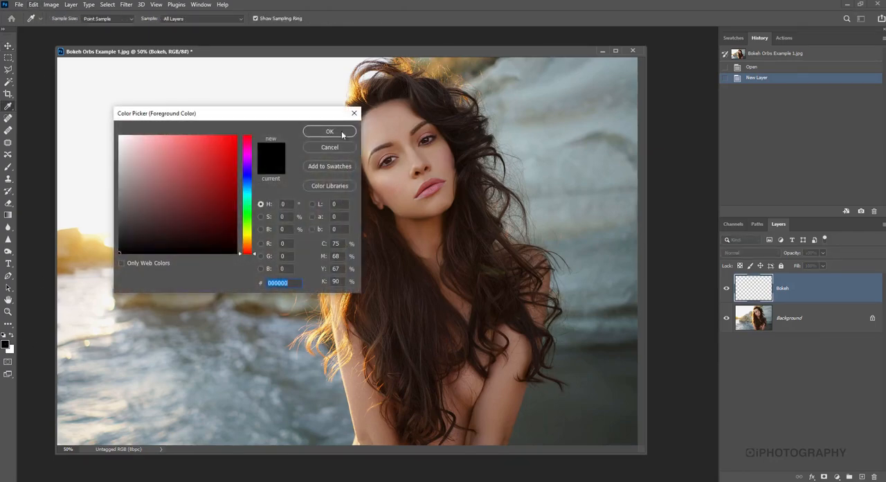
{"action": "mouse_move", "coordinate": [338, 142]}
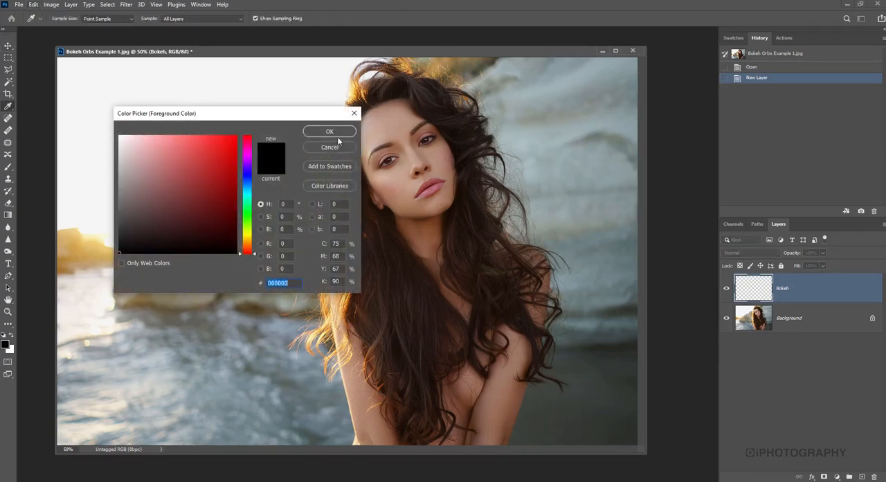
{"action": "left_click", "coordinate": [330, 132]}
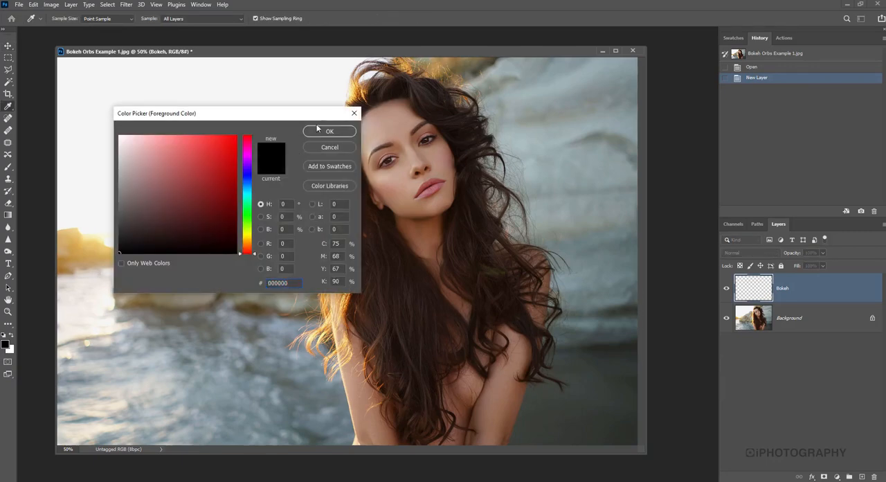
{"action": "left_click", "coordinate": [329, 130]}
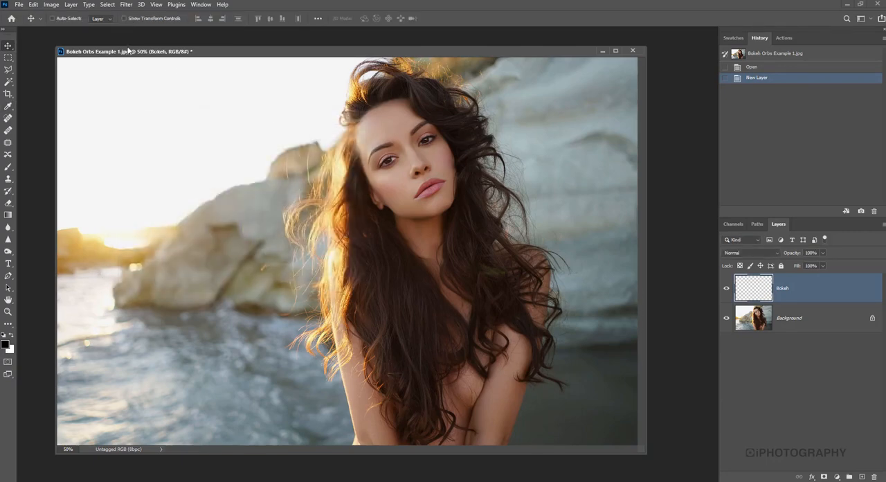
Fill the Bokeh layer with the black foreground colour at Normal, 100% opacity.
{"action": "left_click", "coordinate": [33, 5]}
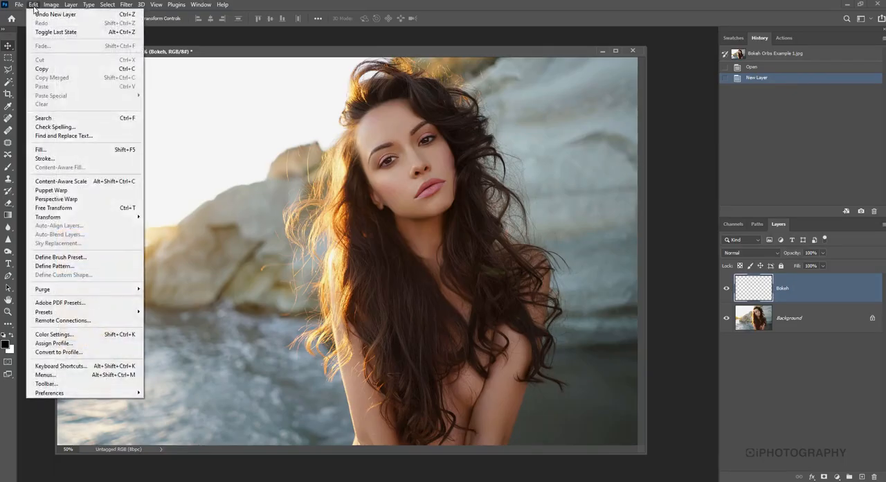
{"action": "left_click", "coordinate": [40, 150]}
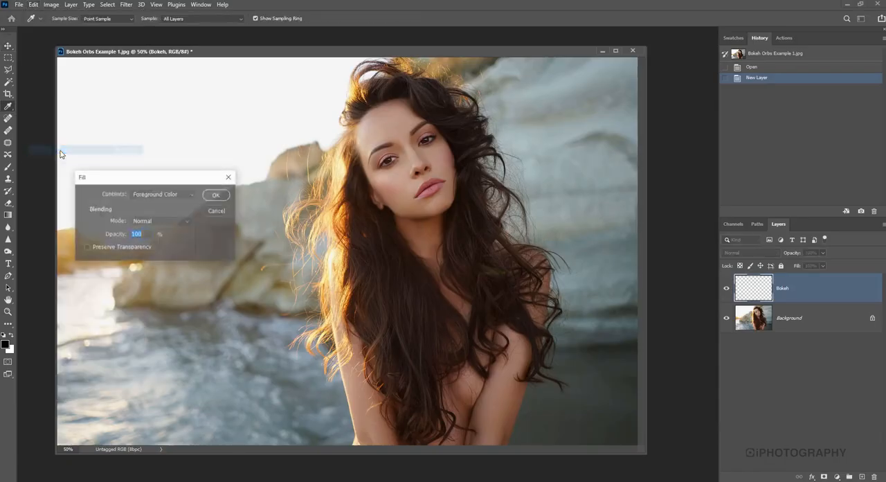
{"action": "left_click", "coordinate": [162, 194]}
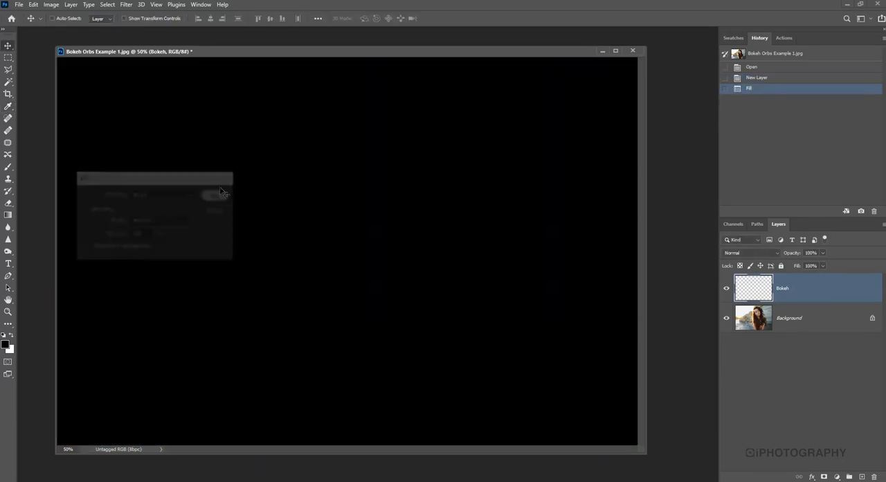
{"action": "left_click", "coordinate": [215, 194]}
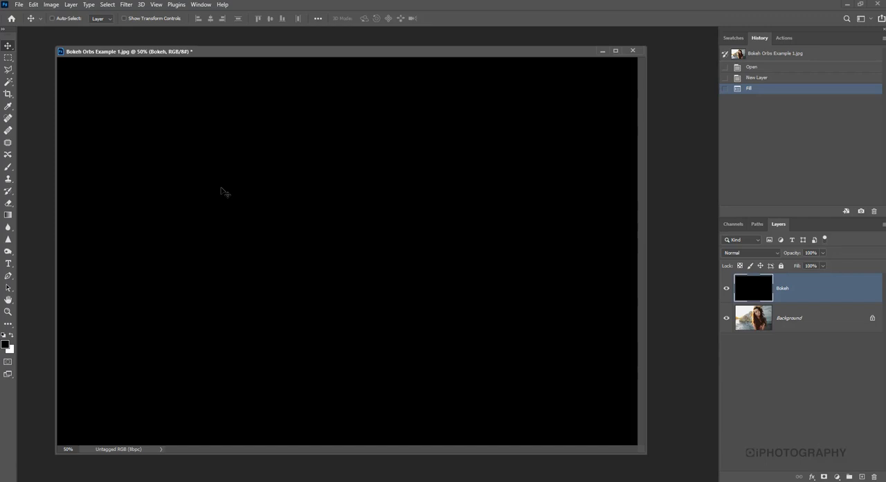
{"action": "mouse_move", "coordinate": [213, 180]}
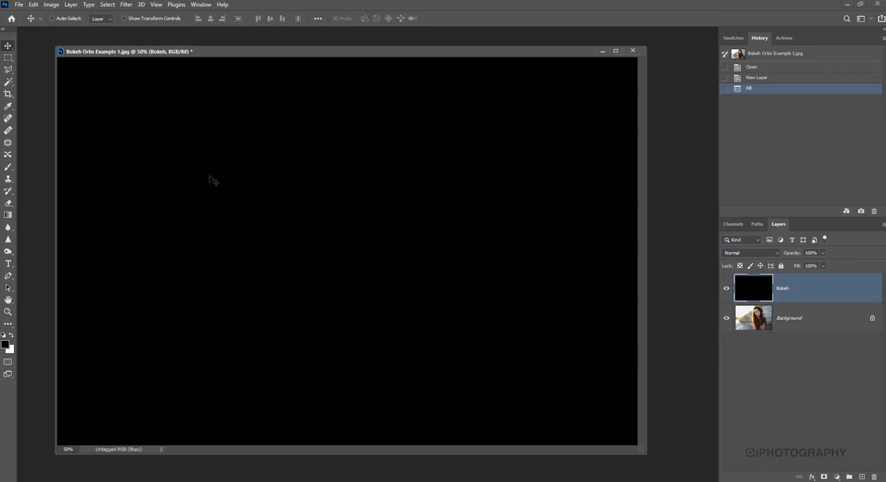
{"action": "mouse_move", "coordinate": [212, 169]}
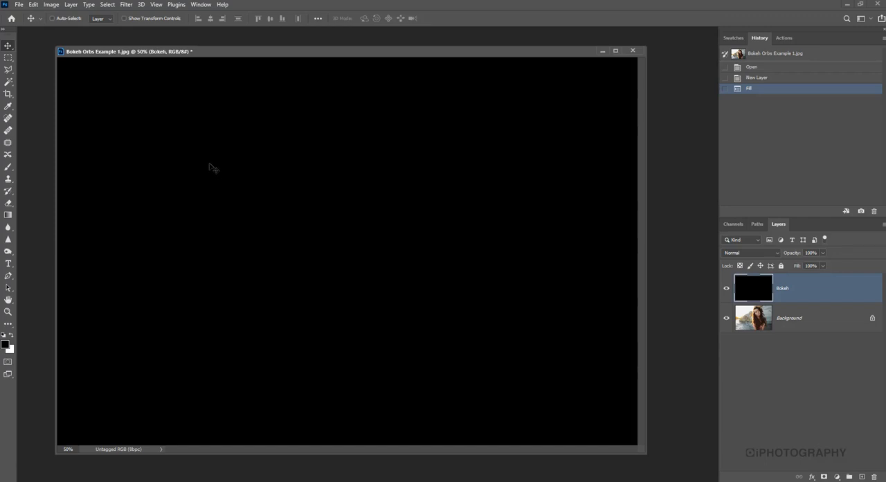
{"action": "mouse_move", "coordinate": [177, 86]}
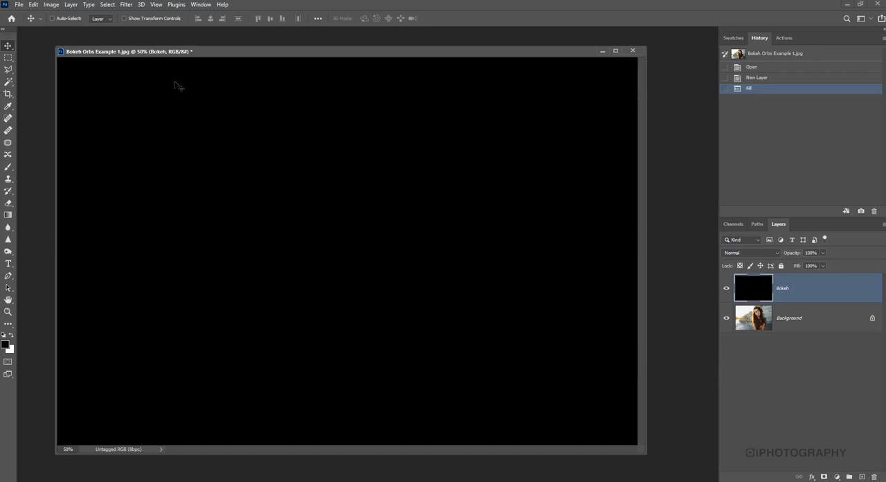
Apply Add Noise at 75% amount, Gaussian and Monochromatic, to the Bokeh layer.
{"action": "left_click", "coordinate": [126, 4]}
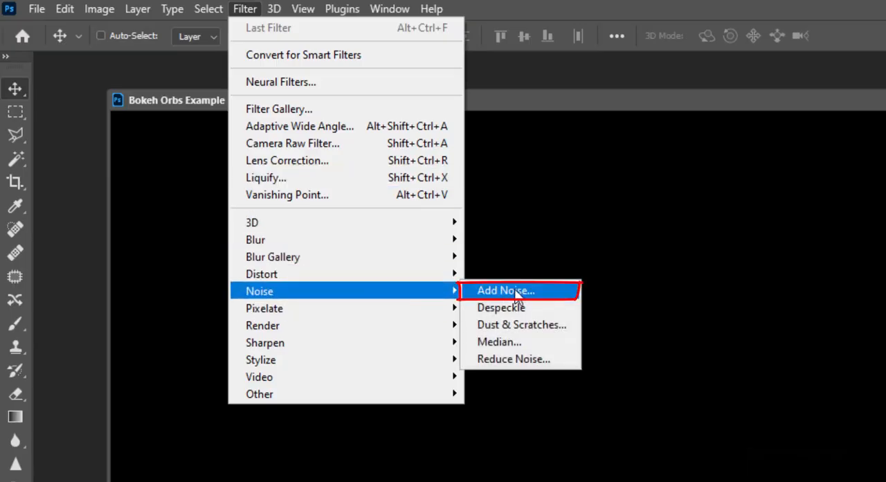
{"action": "left_click", "coordinate": [504, 291]}
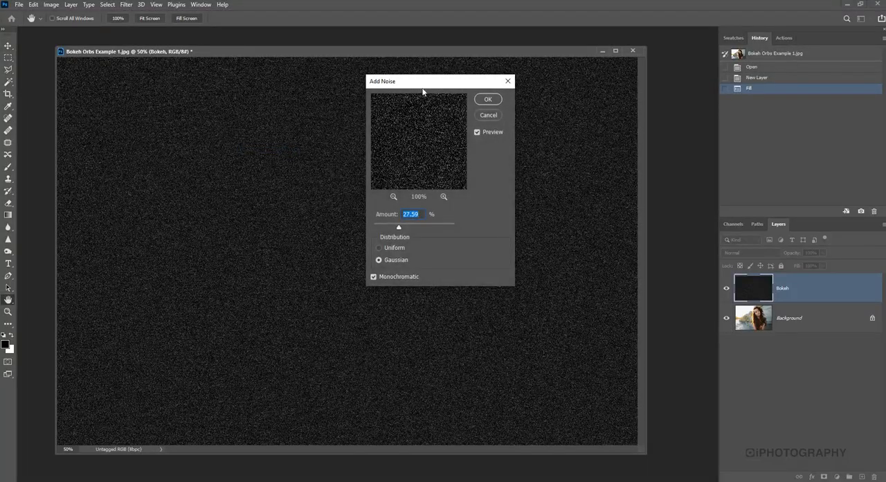
{"action": "left_click_drag", "start_coordinate": [423, 80], "coordinate": [363, 90]}
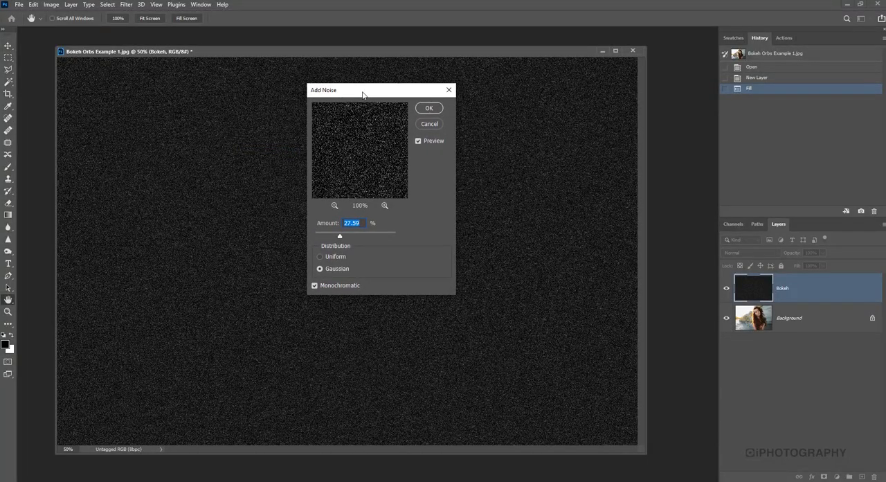
{"action": "mouse_move", "coordinate": [339, 183]}
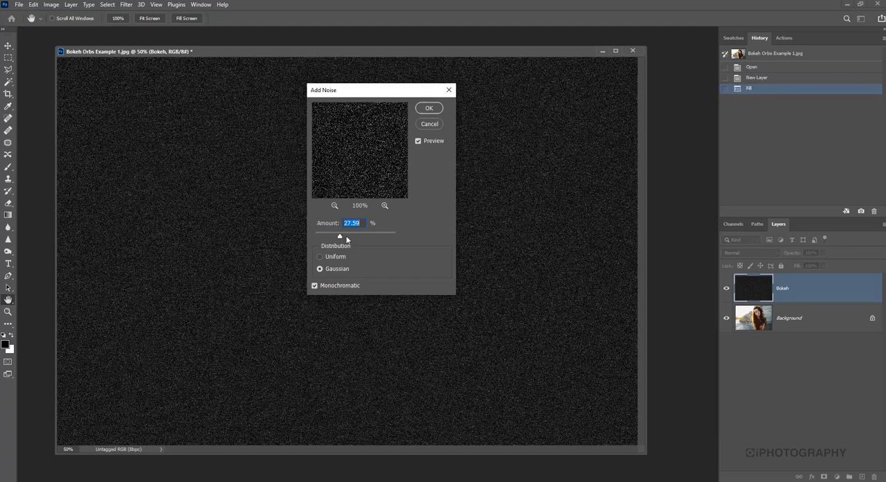
{"action": "left_click_drag", "start_coordinate": [341, 236], "coordinate": [366, 235]}
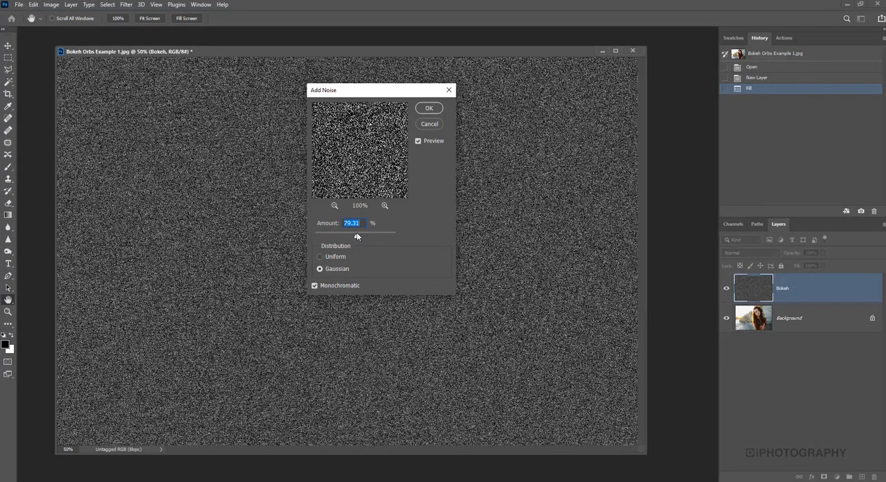
{"action": "left_click_drag", "start_coordinate": [357, 233], "coordinate": [355, 233]}
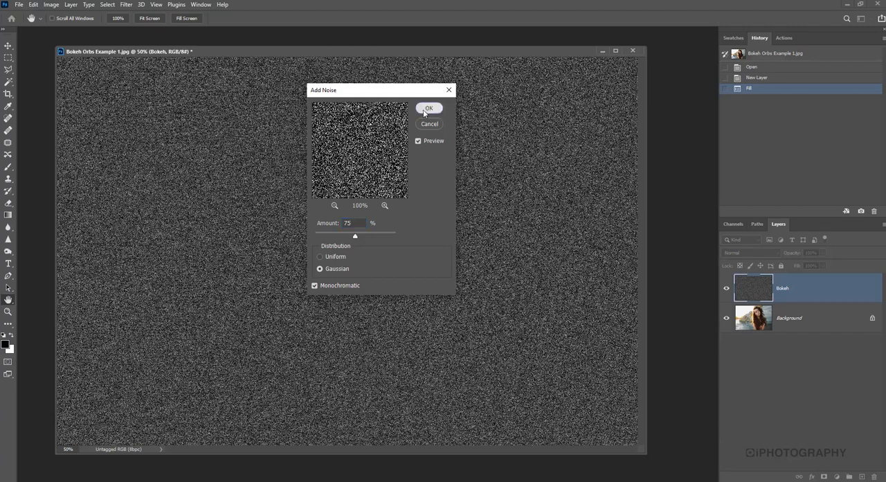
{"action": "left_click", "coordinate": [428, 108]}
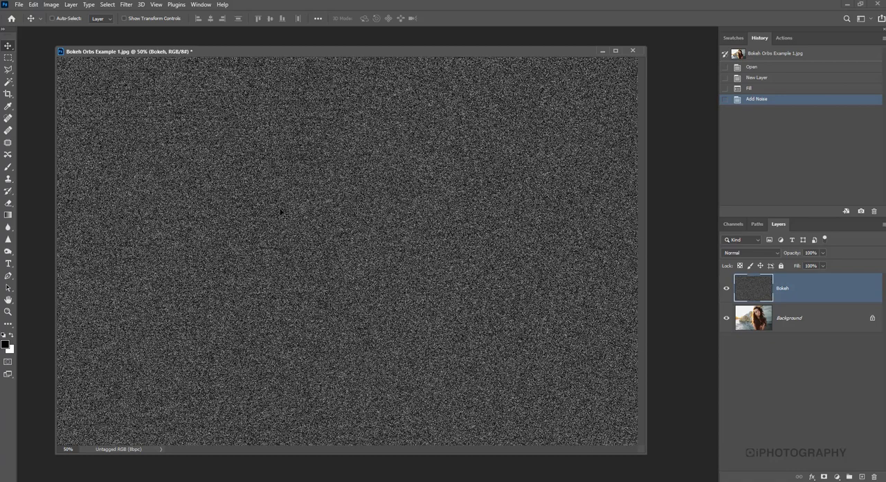
{"action": "mouse_move", "coordinate": [208, 111]}
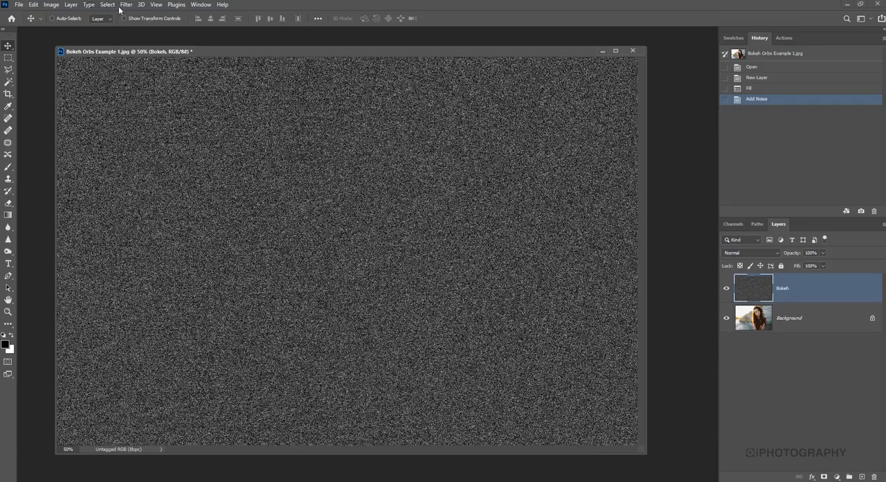
Apply a Gaussian Blur of about 2.8 pixels to the noisy Bokeh layer.
{"action": "left_click", "coordinate": [125, 4]}
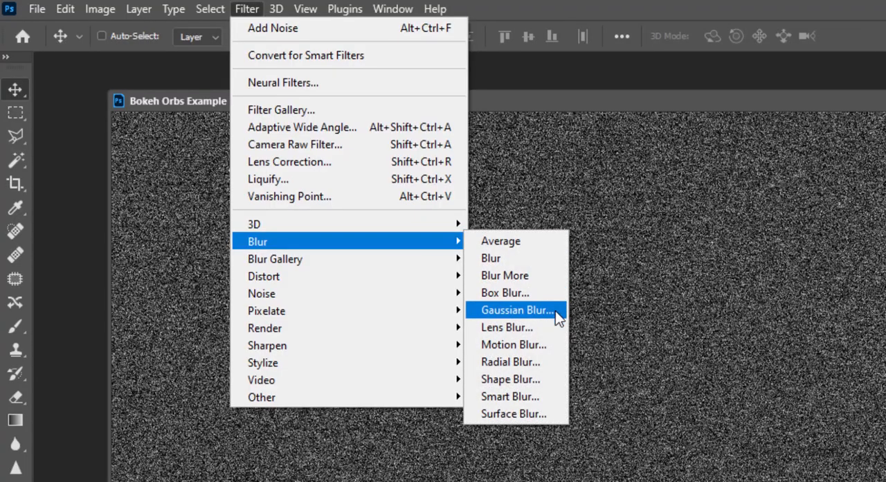
{"action": "left_click", "coordinate": [516, 311]}
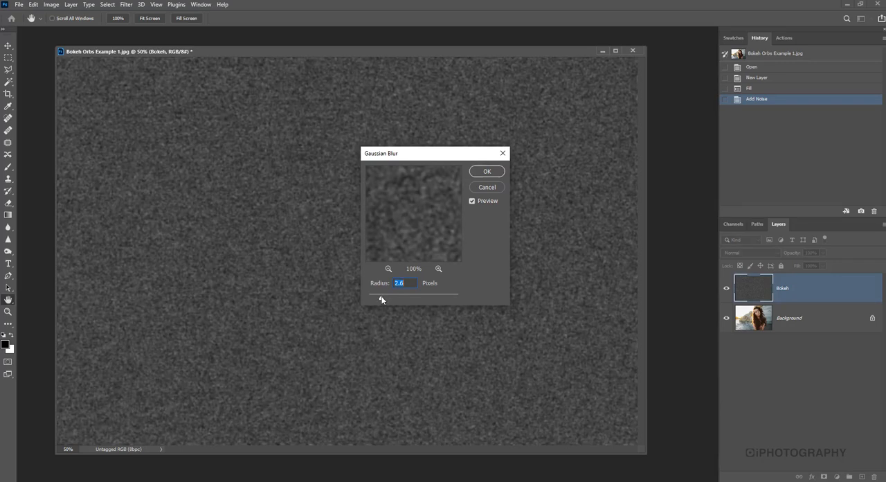
{"action": "left_click_drag", "start_coordinate": [381, 299], "coordinate": [385, 300]}
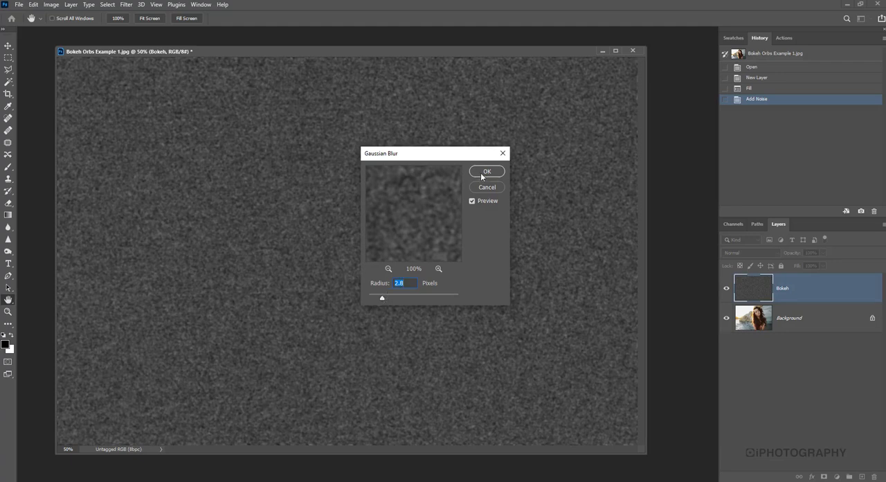
{"action": "mouse_move", "coordinate": [374, 261]}
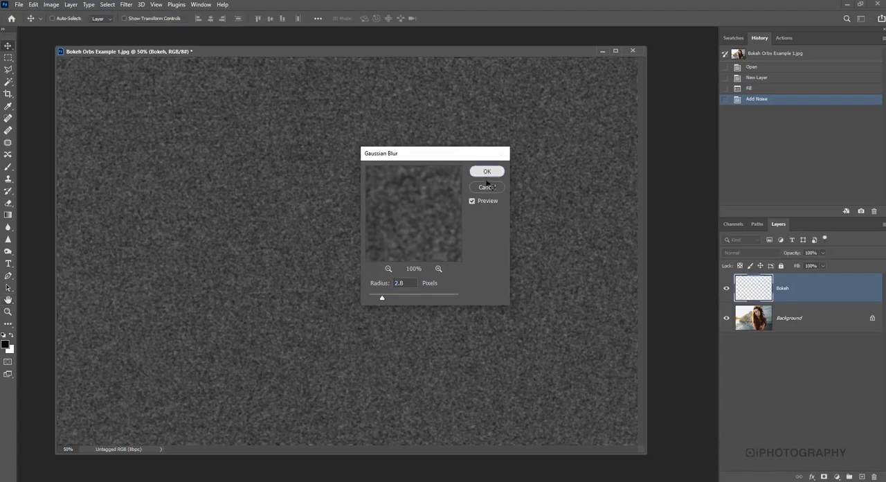
{"action": "left_click", "coordinate": [487, 171]}
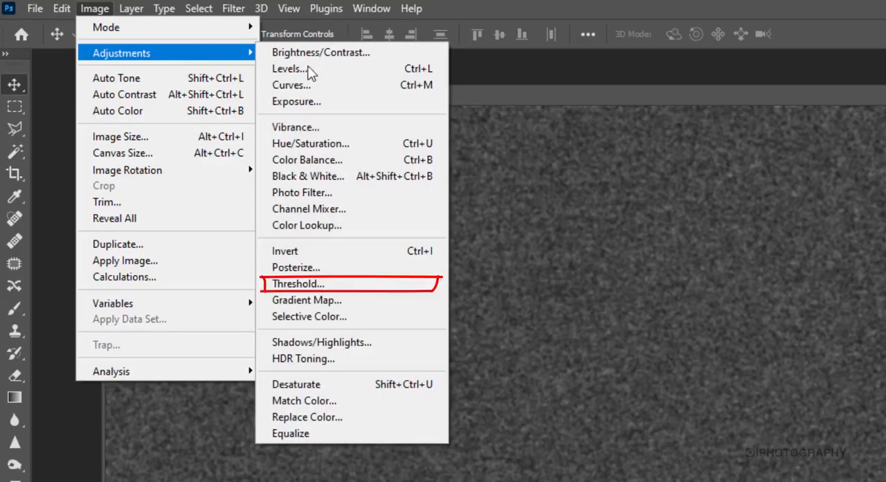
Bring up the Threshold adjustment and lower its level to around 84 to reveal white specks.
{"action": "left_click", "coordinate": [298, 283]}
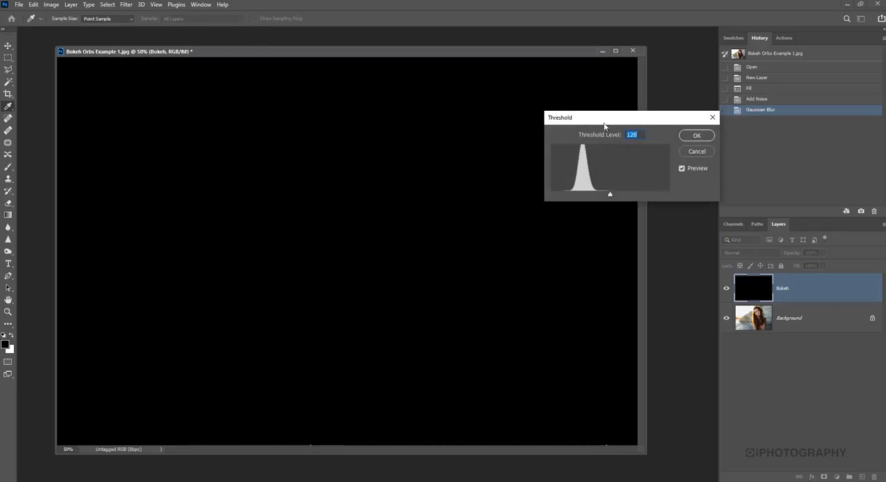
{"action": "left_click_drag", "start_coordinate": [630, 116], "coordinate": [450, 114]}
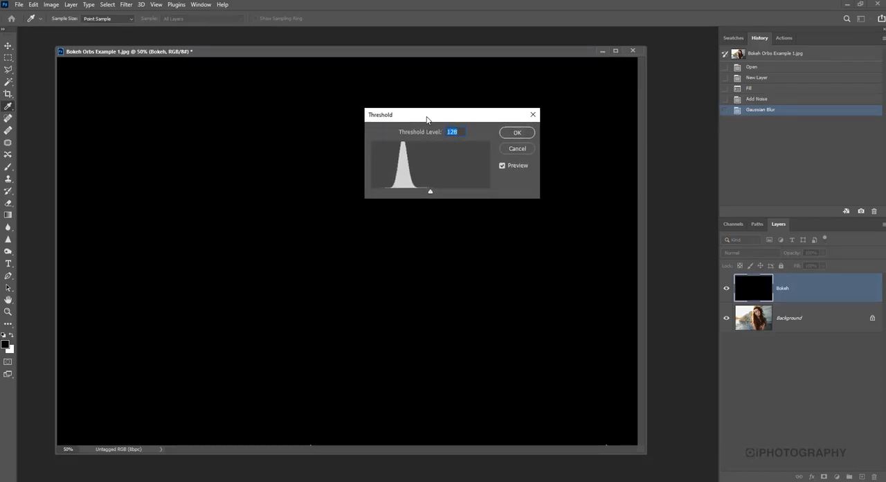
{"action": "left_click_drag", "start_coordinate": [426, 113], "coordinate": [412, 119]}
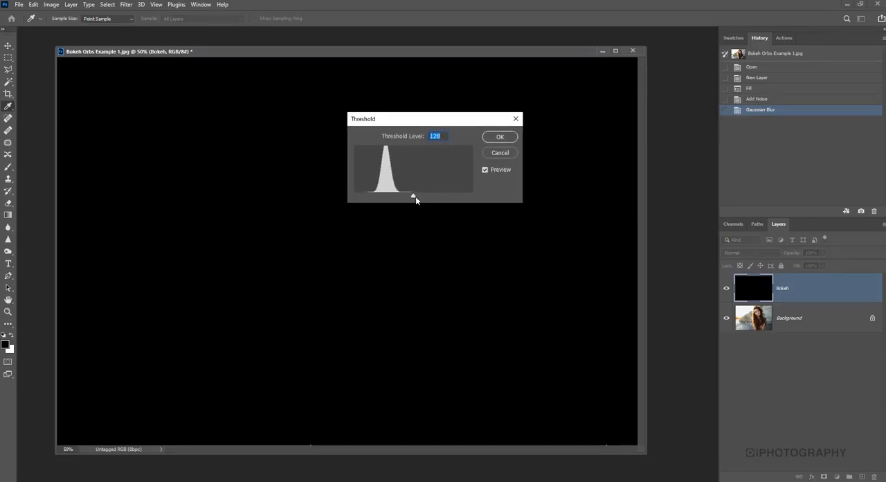
{"action": "mouse_move", "coordinate": [408, 217]}
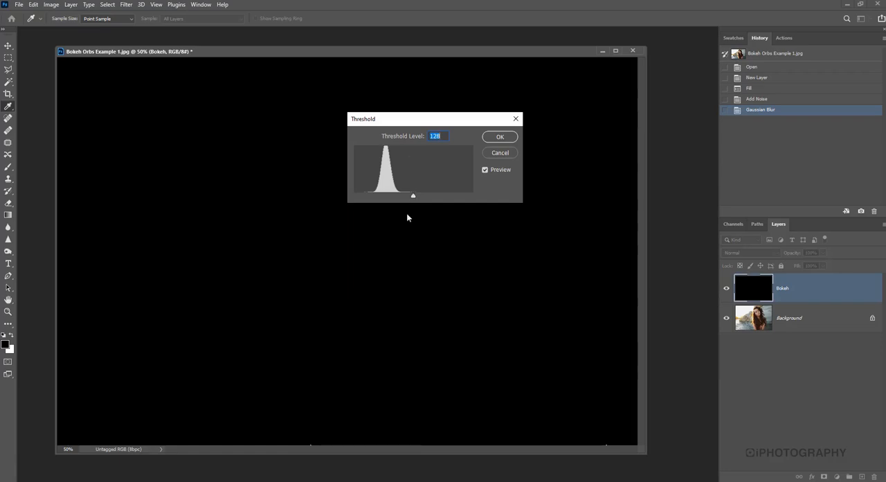
{"action": "left_click_drag", "start_coordinate": [412, 195], "coordinate": [399, 195]}
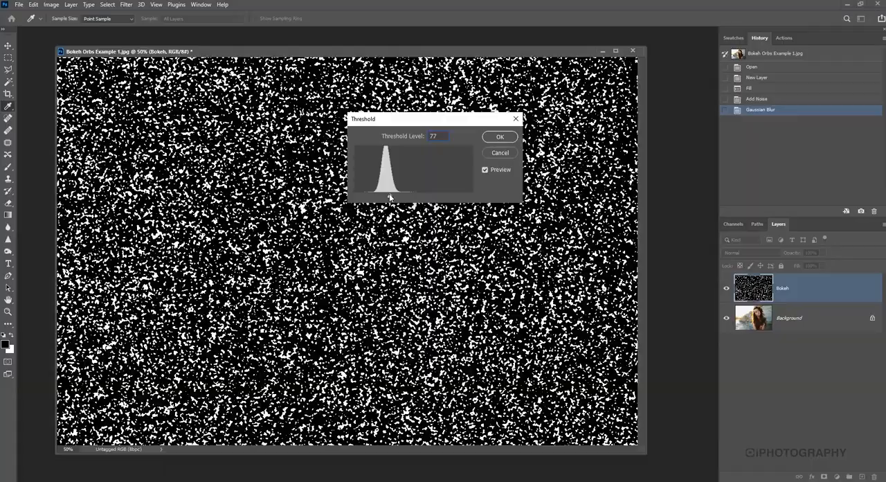
{"action": "left_click_drag", "start_coordinate": [399, 191], "coordinate": [381, 191]}
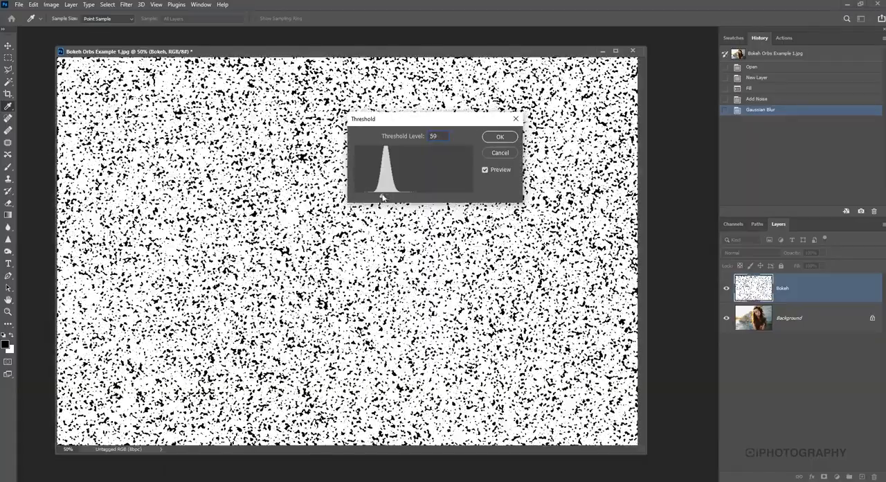
{"action": "left_click_drag", "start_coordinate": [380, 196], "coordinate": [394, 197]}
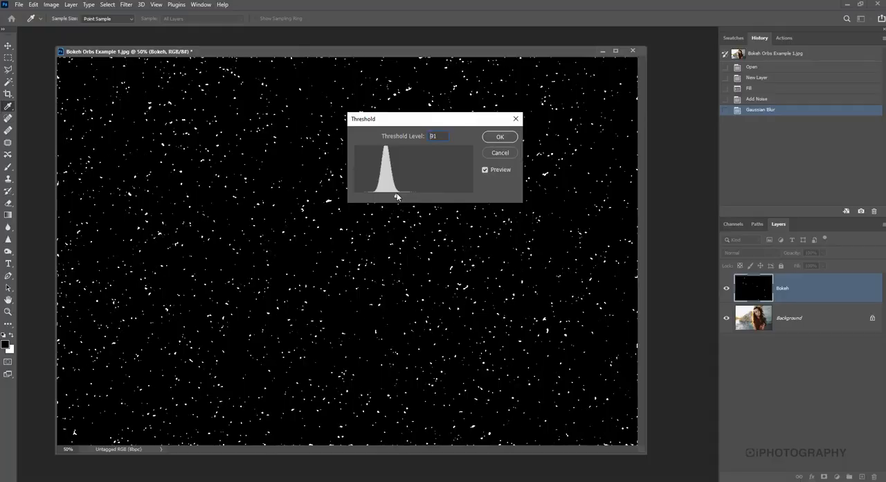
{"action": "left_click_drag", "start_coordinate": [399, 196], "coordinate": [393, 195]}
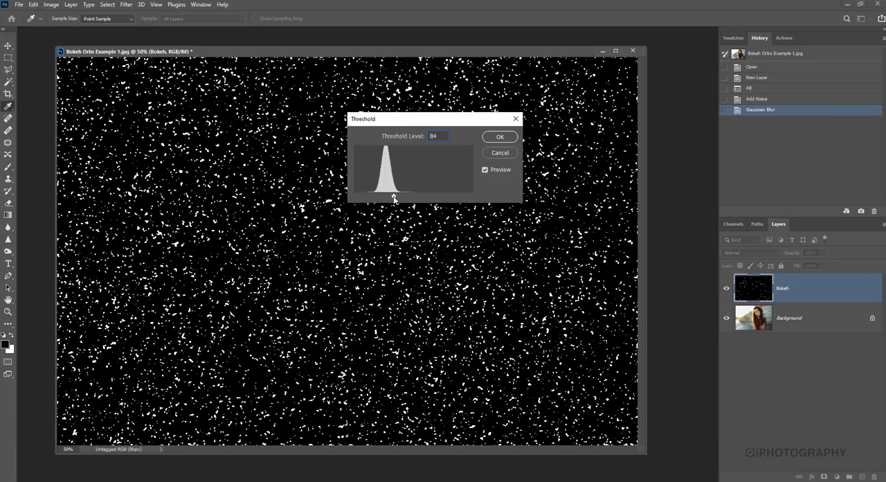
Fine-tune the threshold level to about 101 for sparse specks and apply it.
{"action": "triple_click", "coordinate": [438, 135]}
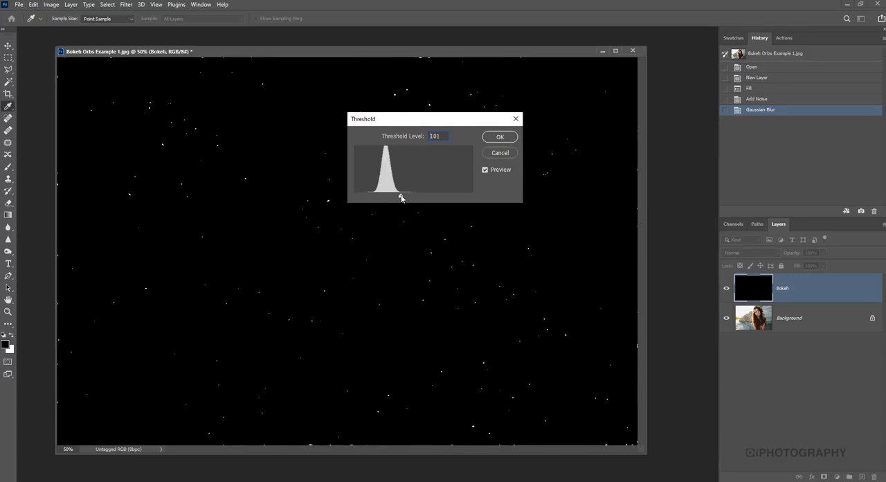
{"action": "left_click_drag", "start_coordinate": [436, 119], "coordinate": [499, 124]}
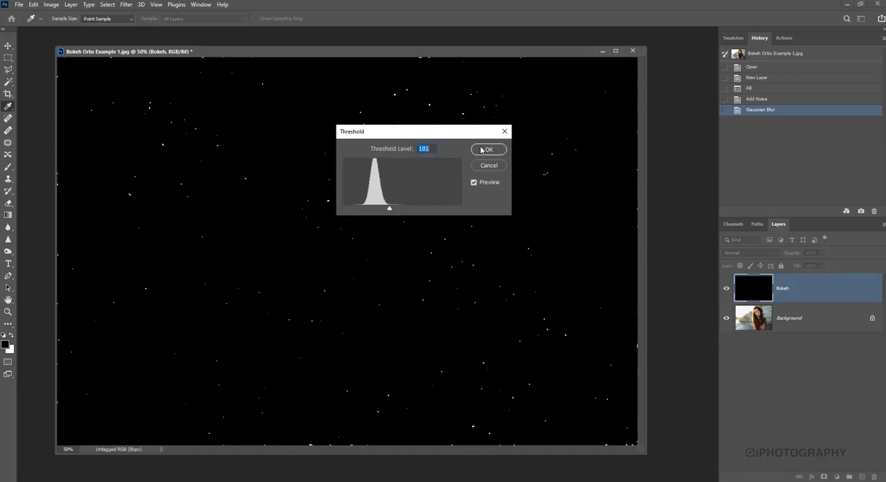
{"action": "left_click", "coordinate": [487, 150]}
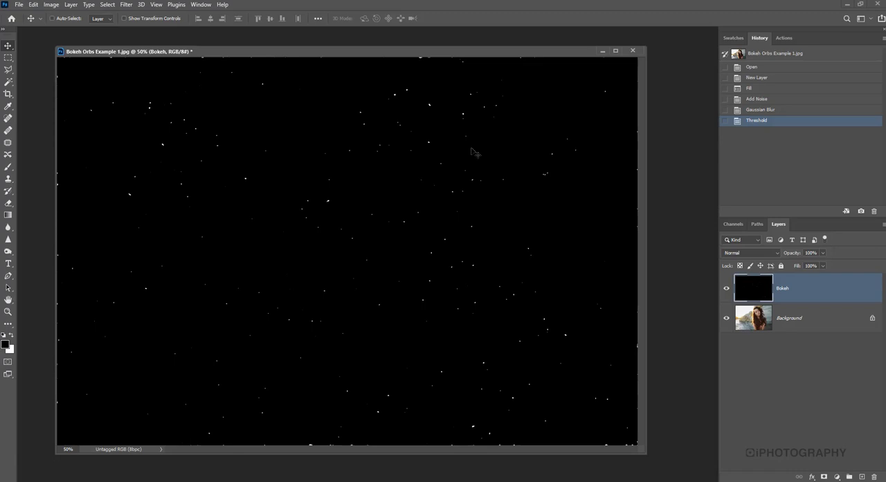
{"action": "mouse_move", "coordinate": [276, 183]}
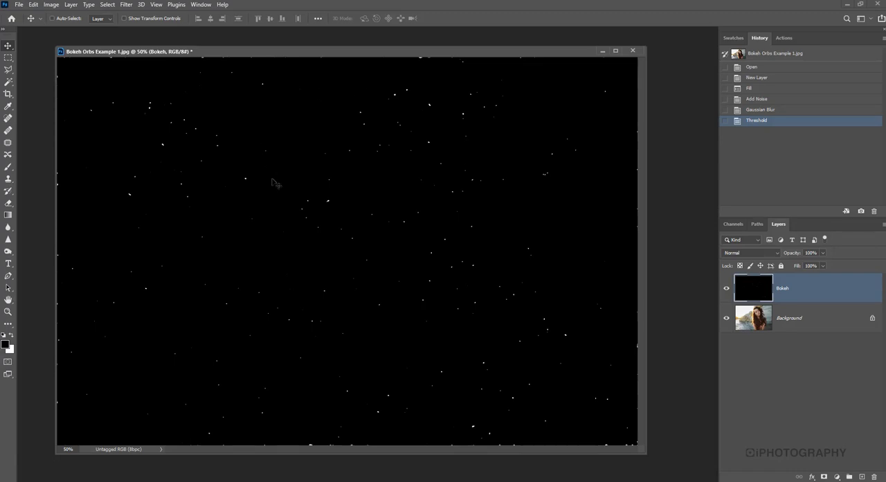
{"action": "mouse_move", "coordinate": [282, 54]}
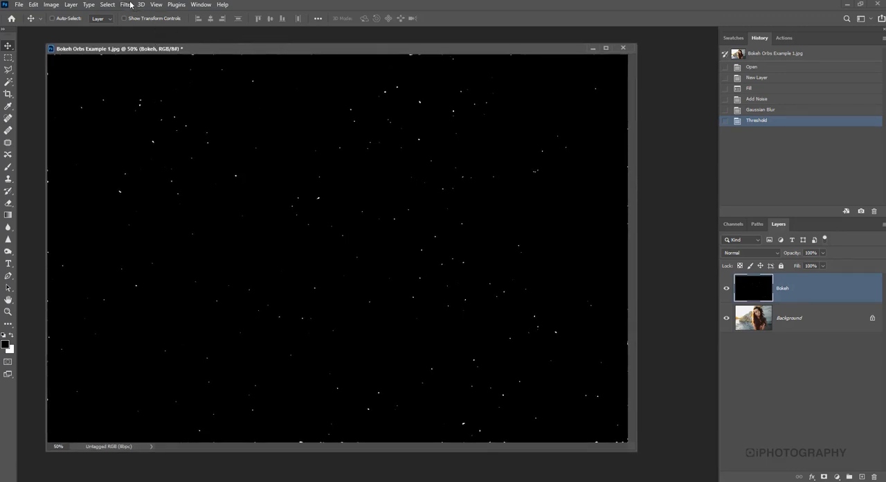
Start a Field Blur on the Bokeh layer and set its blur amount to 7 px.
{"action": "left_click", "coordinate": [124, 5]}
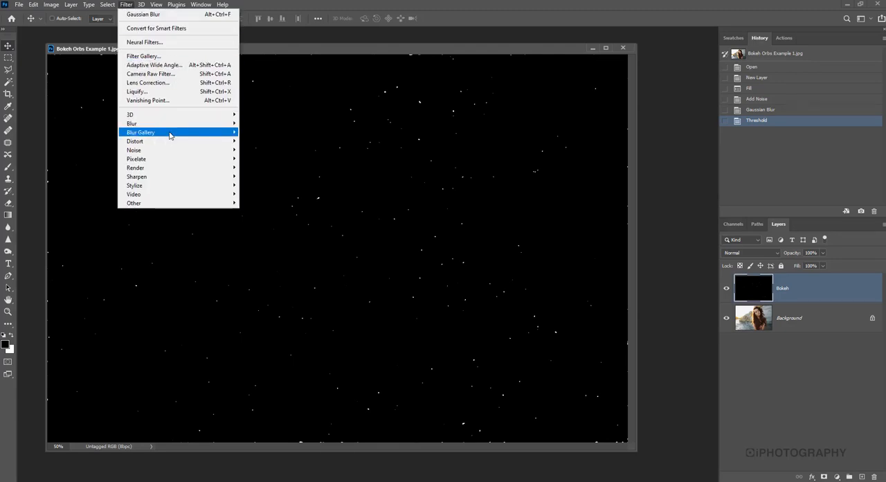
{"action": "mouse_move", "coordinate": [132, 123]}
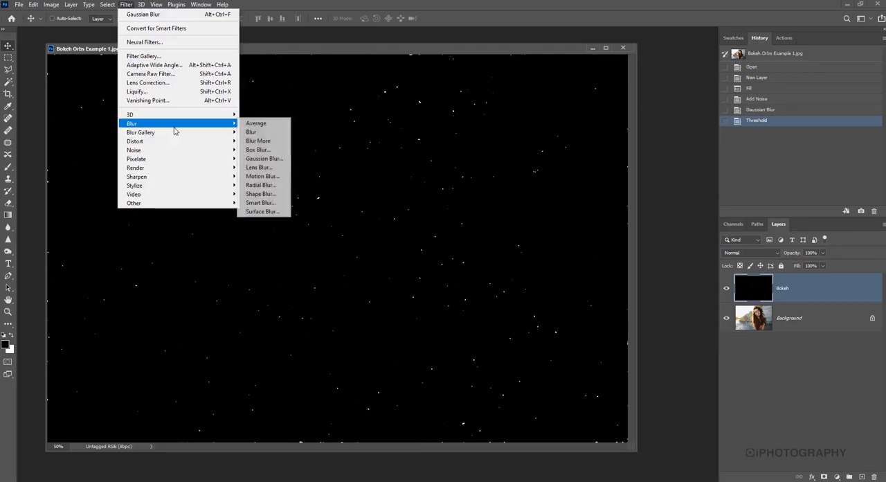
{"action": "mouse_move", "coordinate": [141, 133]}
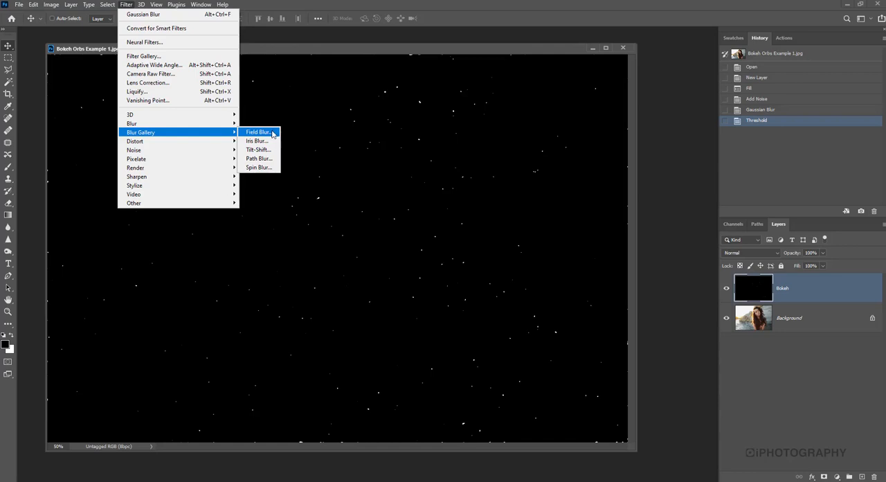
{"action": "left_click", "coordinate": [258, 132]}
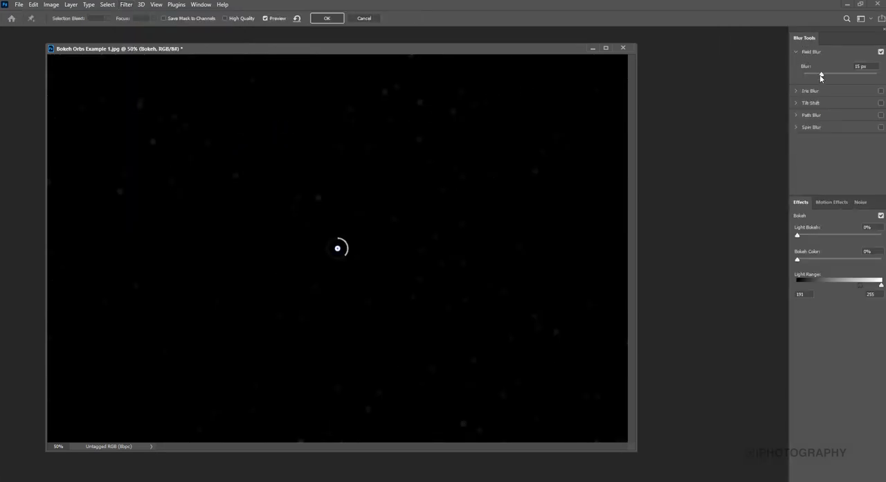
{"action": "left_click_drag", "start_coordinate": [820, 75], "coordinate": [824, 75]}
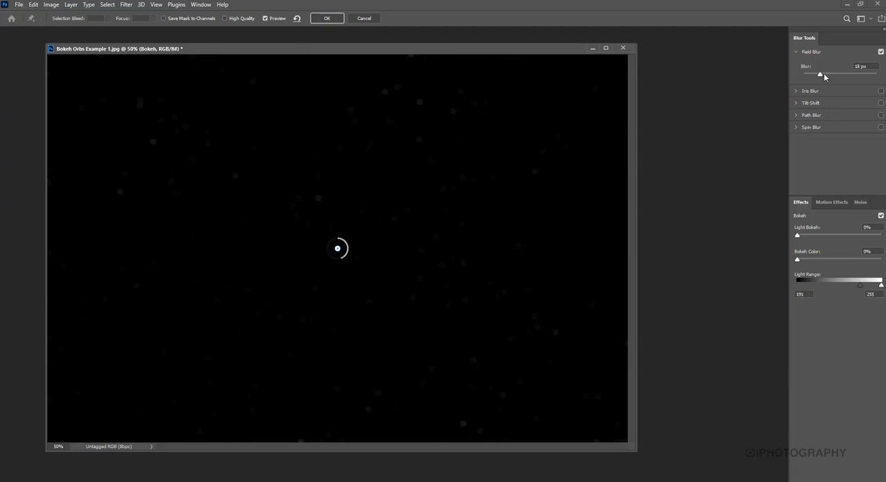
{"action": "left_click_drag", "start_coordinate": [822, 74], "coordinate": [814, 75]}
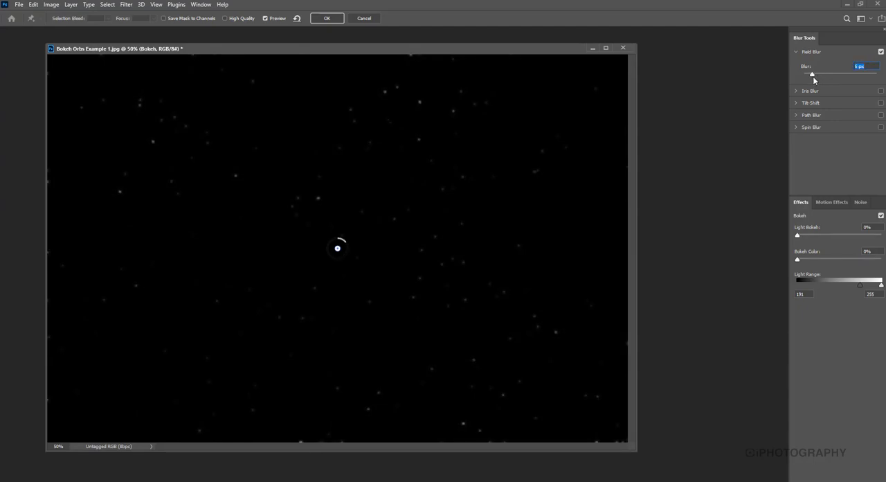
{"action": "left_click_drag", "start_coordinate": [811, 75], "coordinate": [831, 75]}
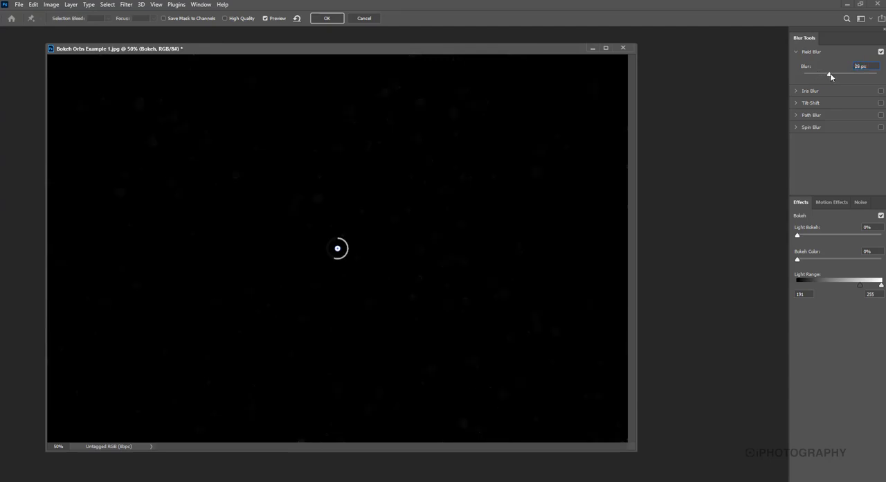
{"action": "left_click_drag", "start_coordinate": [828, 75], "coordinate": [834, 74]}
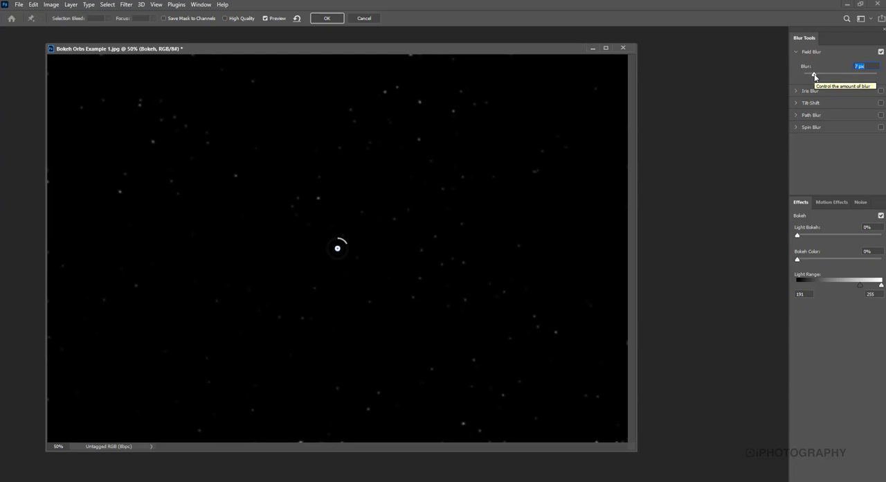
{"action": "mouse_move", "coordinate": [850, 281]}
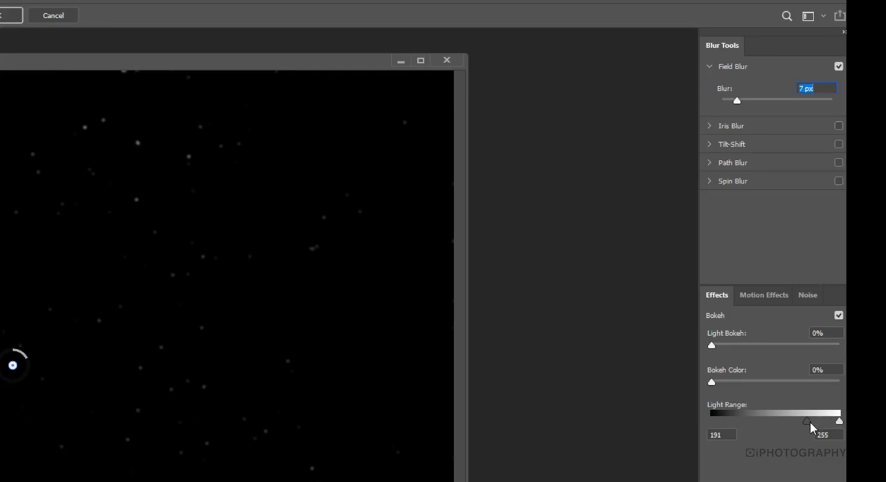
Narrow the bokeh Light Range to 0–174.
{"action": "left_click_drag", "start_coordinate": [806, 421], "coordinate": [772, 421]}
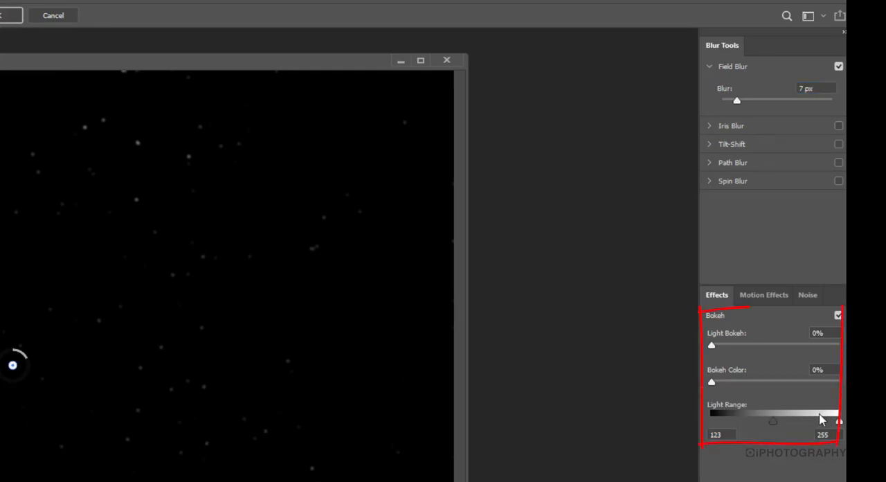
{"action": "left_click_drag", "start_coordinate": [840, 421], "coordinate": [801, 421]}
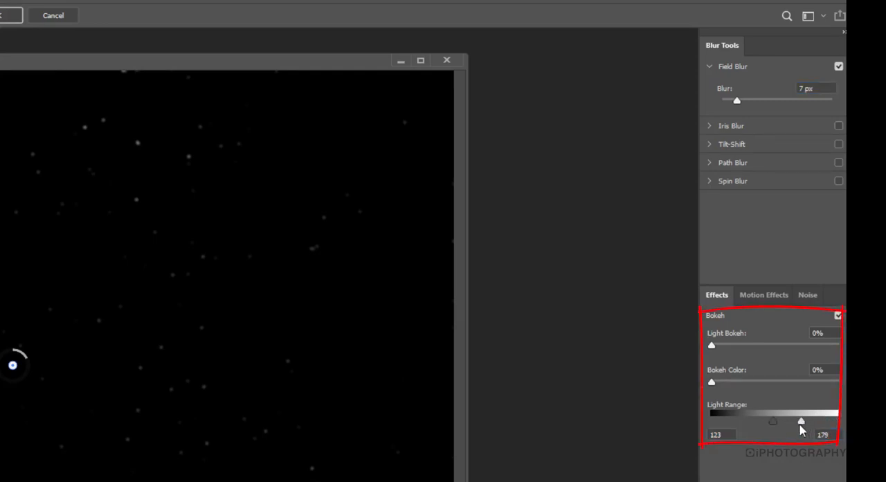
{"action": "left_click_drag", "start_coordinate": [773, 421], "coordinate": [712, 421]}
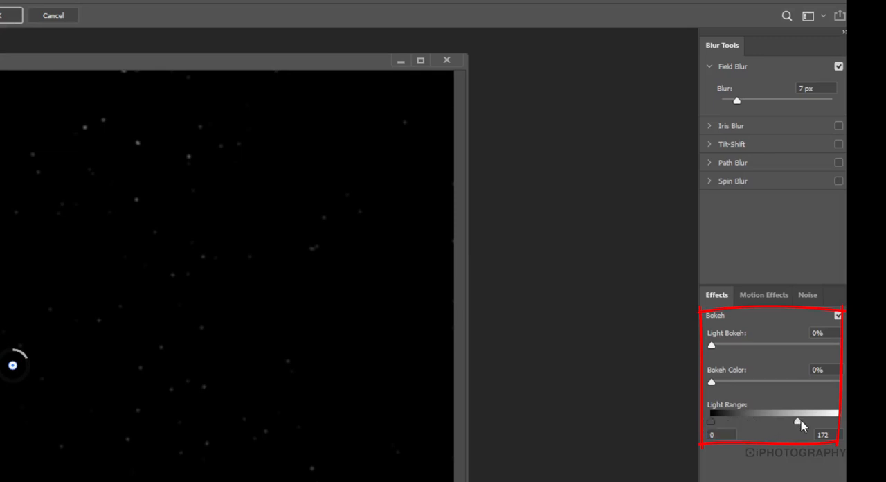
{"action": "left_click_drag", "start_coordinate": [797, 421], "coordinate": [799, 421]}
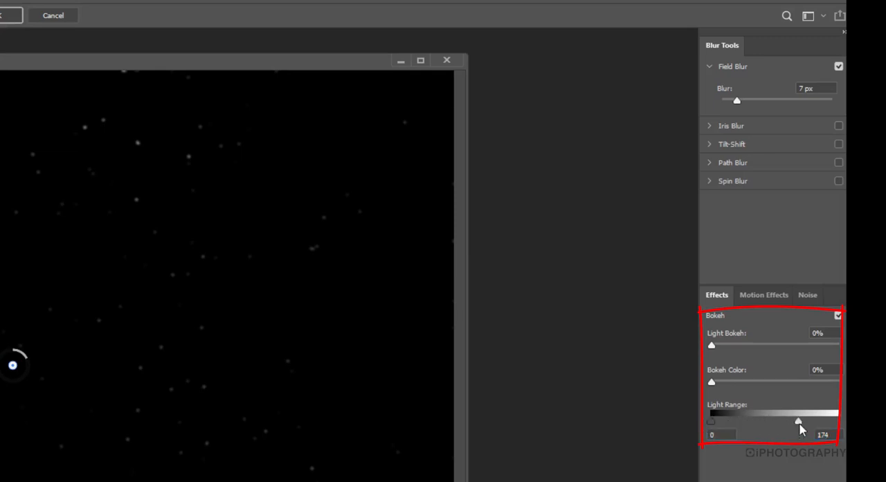
{"action": "left_click_drag", "start_coordinate": [737, 100], "coordinate": [749, 99]}
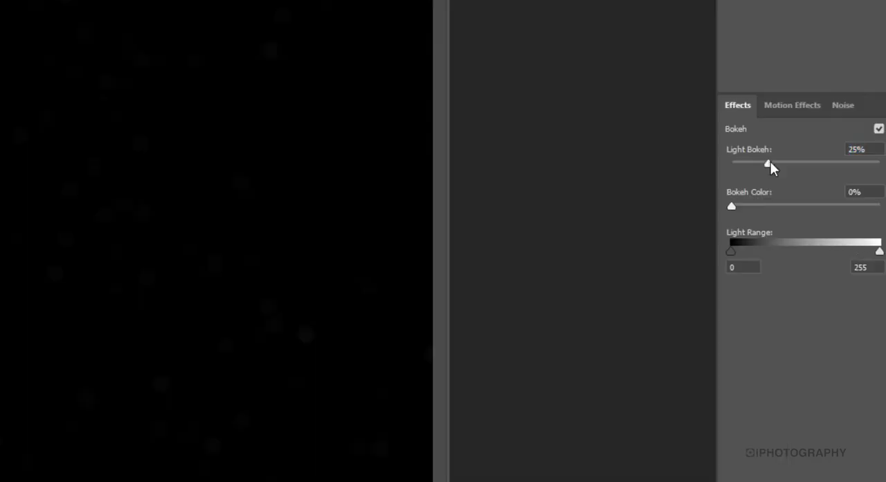
Raise Light Bokeh to about 57–67% and tighten the Light Range.
{"action": "left_click_drag", "start_coordinate": [768, 162], "coordinate": [809, 162]}
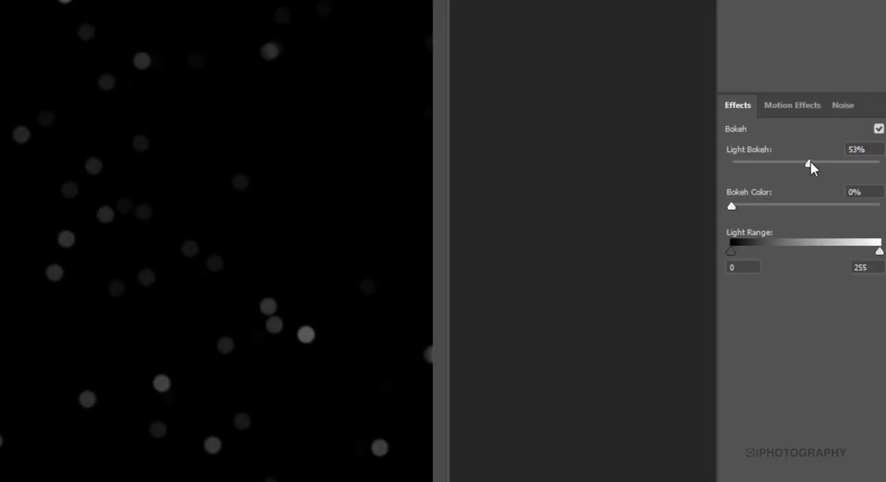
{"action": "left_click_drag", "start_coordinate": [808, 162], "coordinate": [828, 162]}
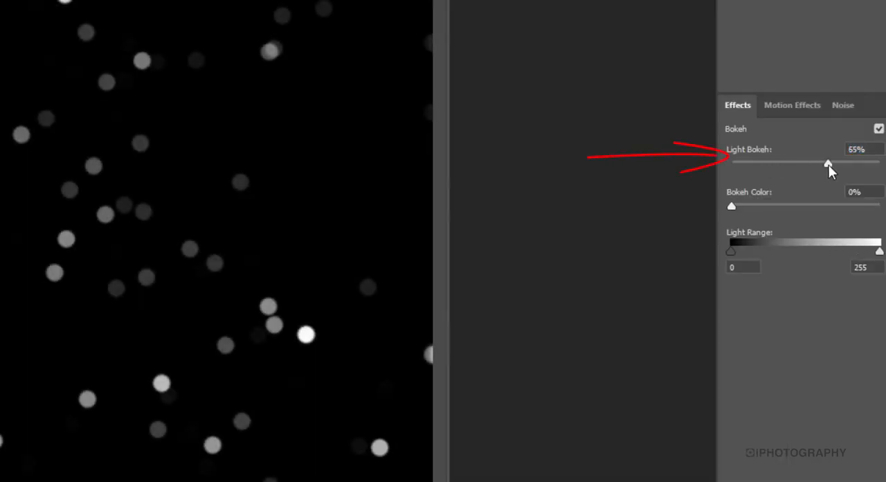
{"action": "left_click_drag", "start_coordinate": [828, 163], "coordinate": [831, 164]}
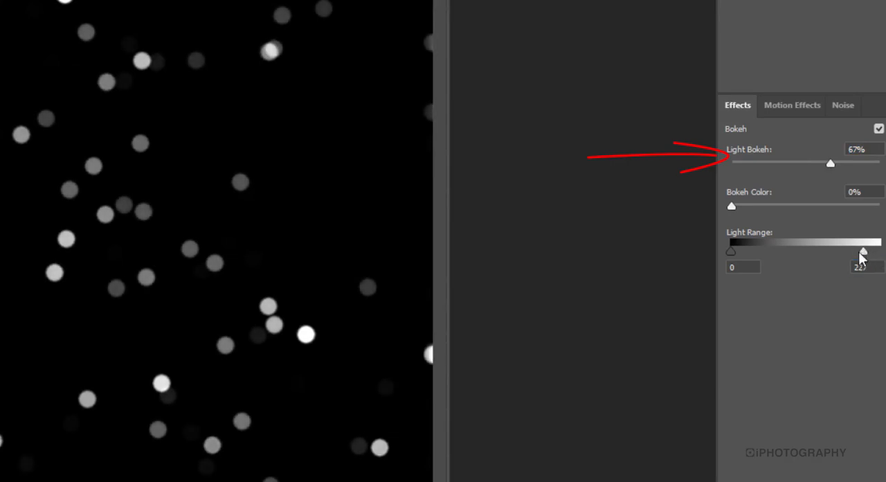
{"action": "left_click_drag", "start_coordinate": [732, 252], "coordinate": [746, 252]}
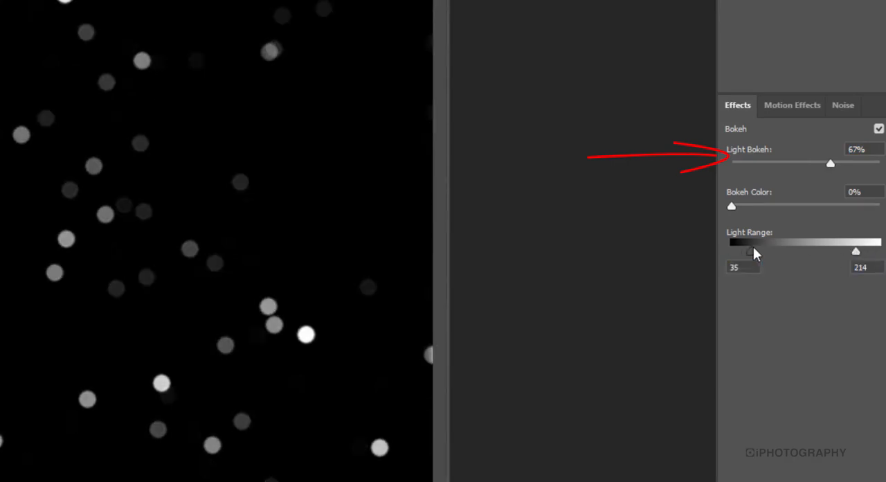
{"action": "left_click_drag", "start_coordinate": [747, 252], "coordinate": [759, 252]}
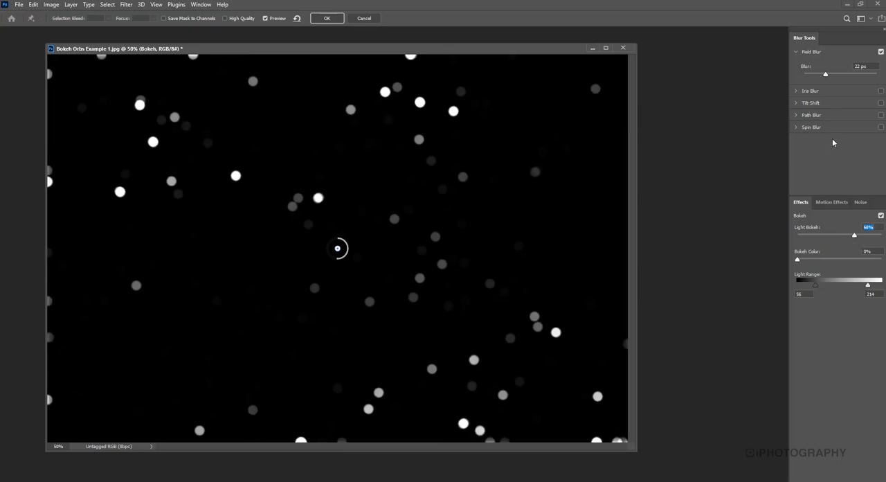
Increase the Field Blur for large soft orbs and commit the Blur Gallery.
{"action": "left_click_drag", "start_coordinate": [825, 75], "coordinate": [842, 75]}
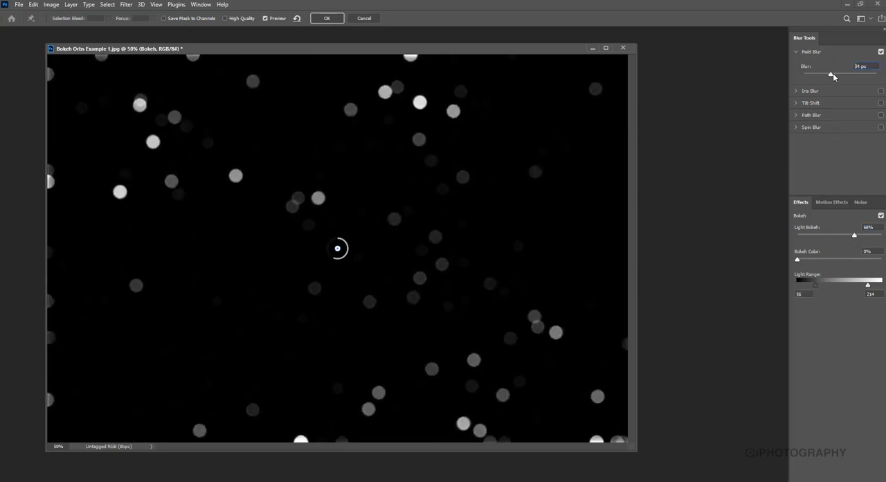
{"action": "left_click_drag", "start_coordinate": [842, 74], "coordinate": [858, 74]}
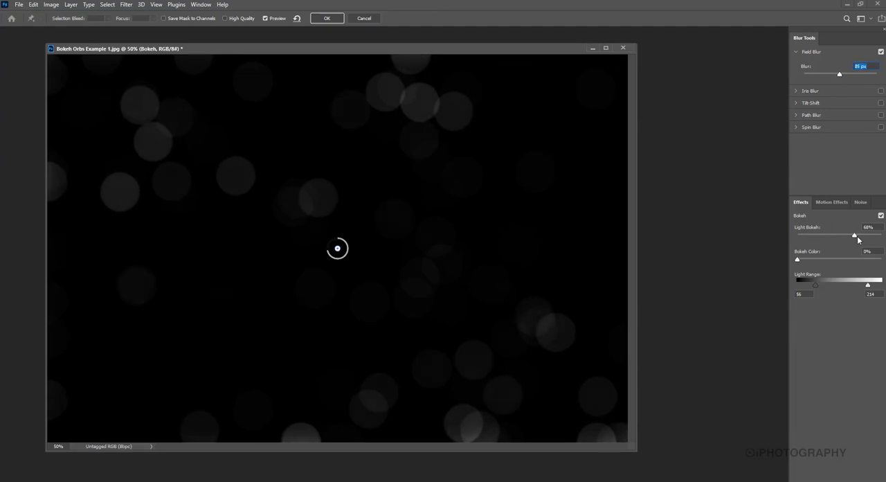
{"action": "left_click_drag", "start_coordinate": [854, 236], "coordinate": [862, 235]}
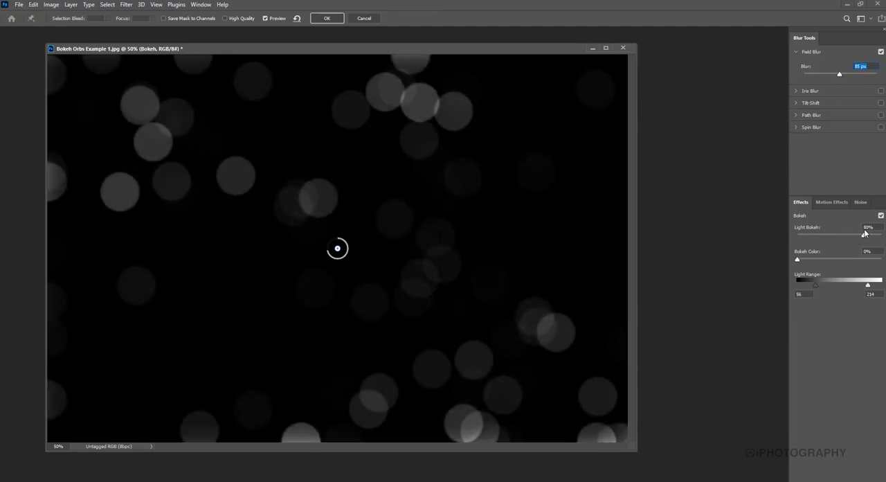
{"action": "left_click_drag", "start_coordinate": [848, 235], "coordinate": [867, 236]}
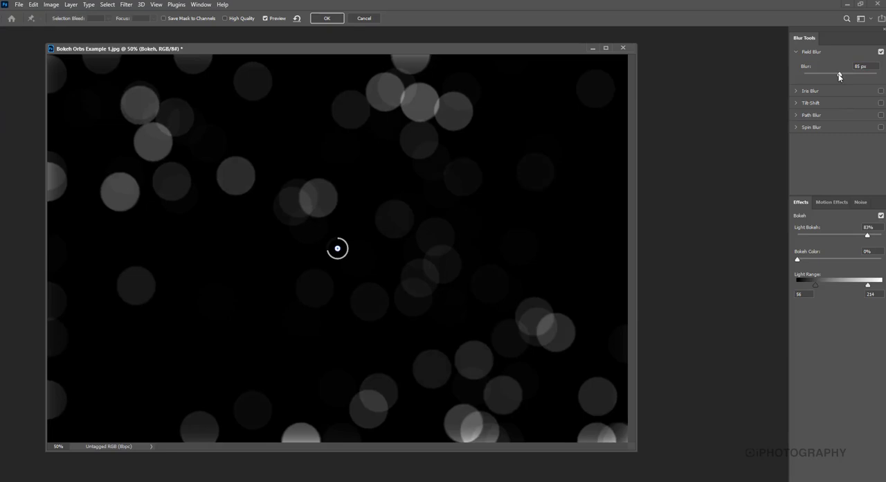
{"action": "left_click_drag", "start_coordinate": [840, 74], "coordinate": [842, 75]}
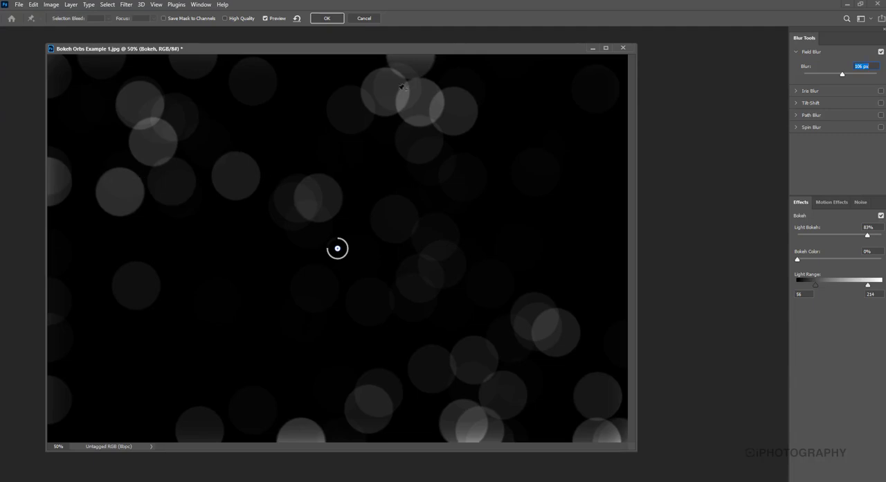
{"action": "mouse_move", "coordinate": [441, 125]}
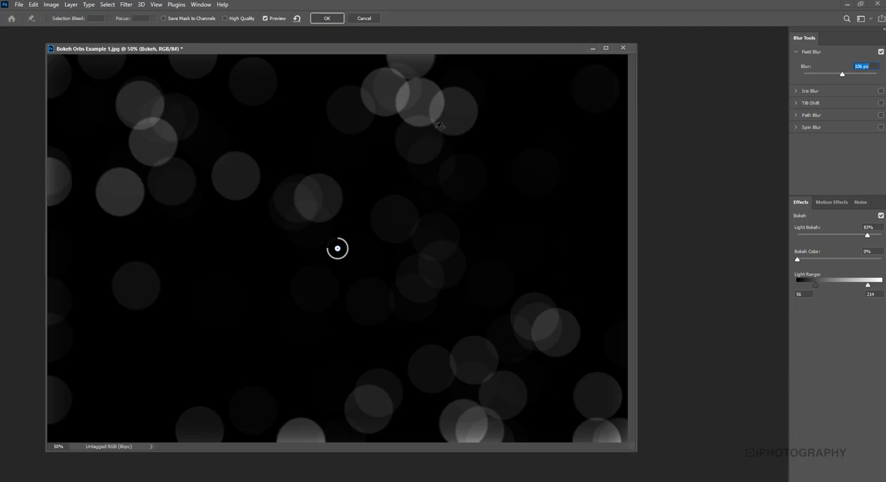
{"action": "mouse_move", "coordinate": [114, 125]}
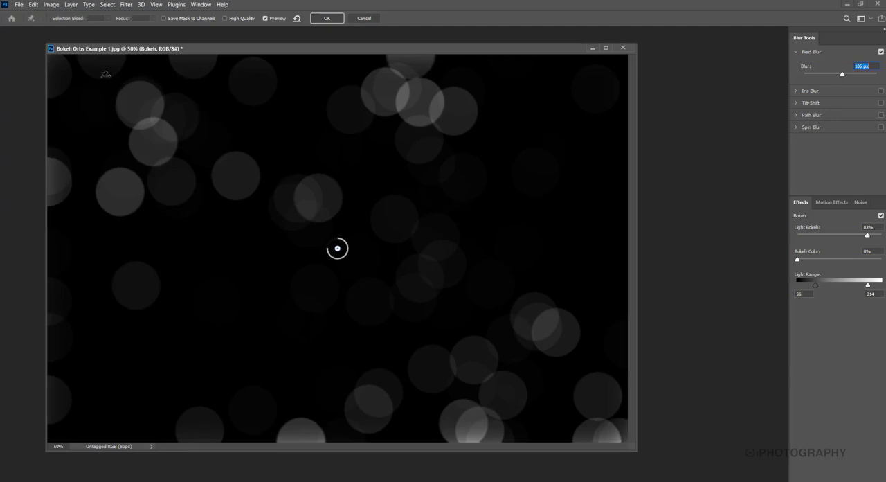
{"action": "mouse_move", "coordinate": [191, 61]}
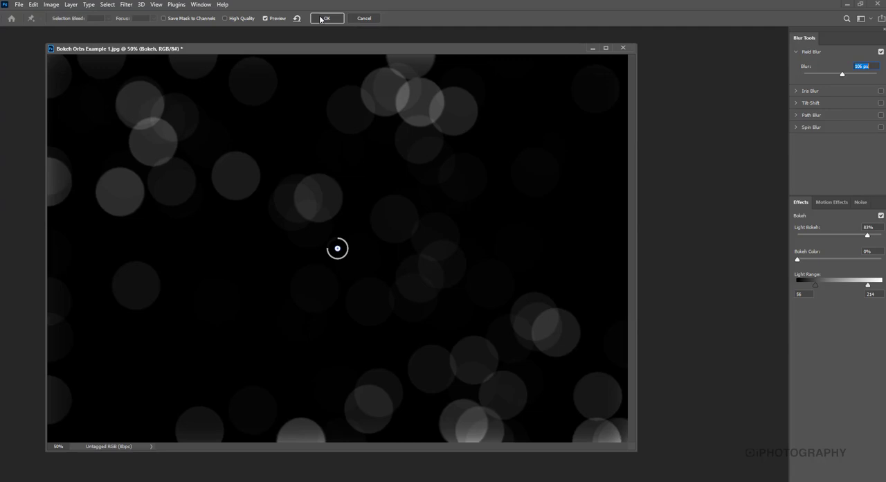
{"action": "left_click", "coordinate": [325, 18]}
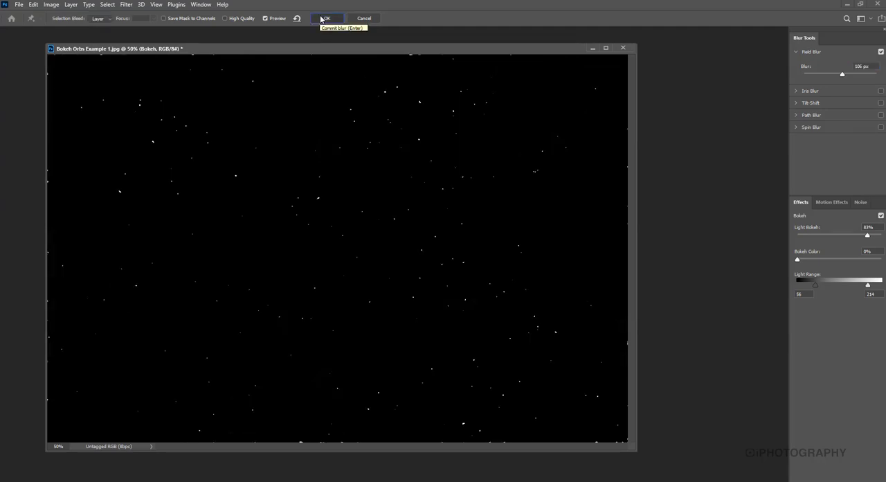
{"action": "left_click", "coordinate": [324, 18]}
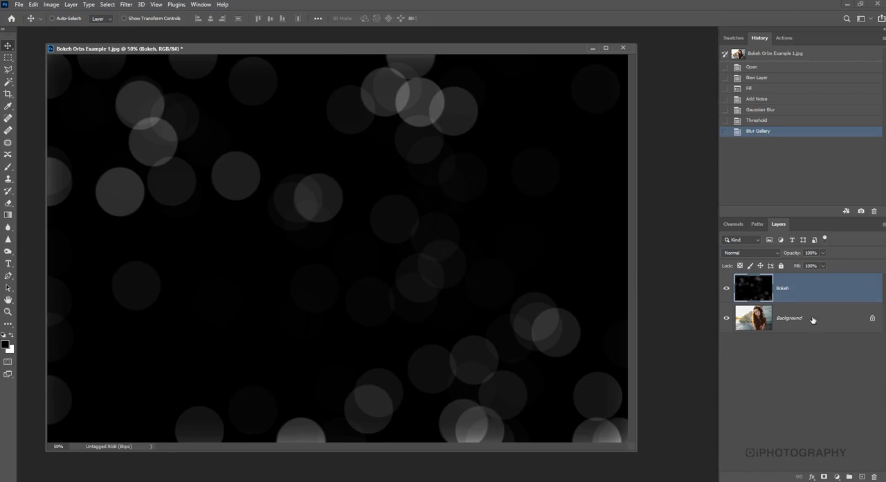
Duplicate the Background portrait into a new layer named Model.
{"action": "left_click", "coordinate": [790, 317]}
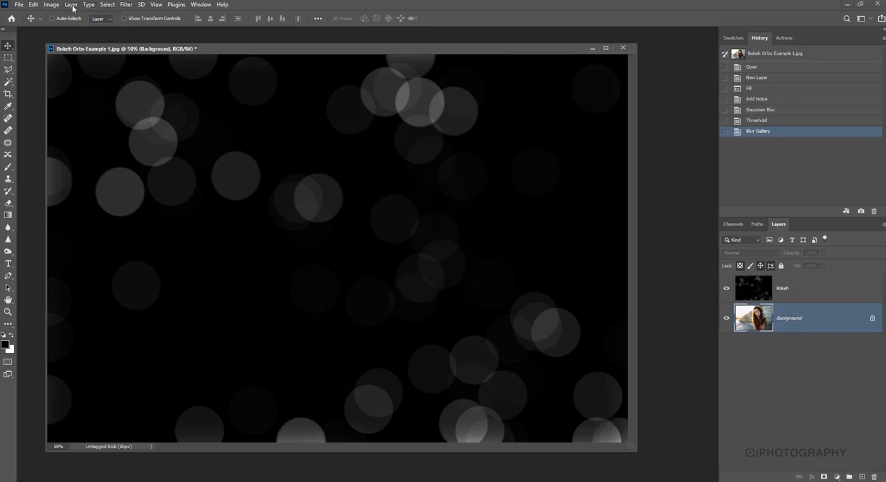
{"action": "left_click", "coordinate": [69, 5]}
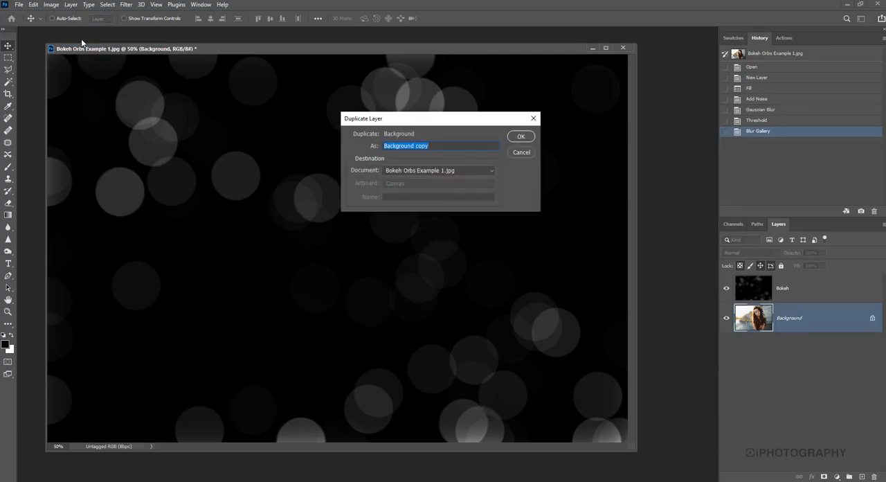
{"action": "type", "text": "Mod"}
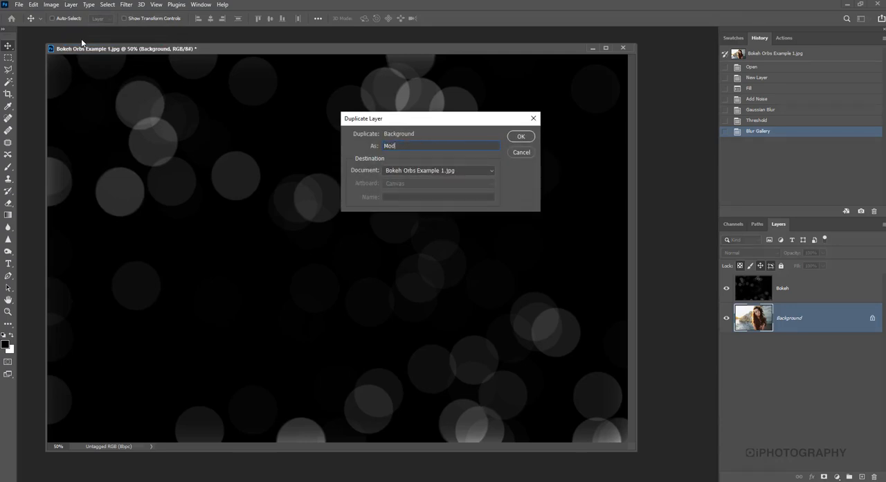
{"action": "left_click", "coordinate": [521, 135]}
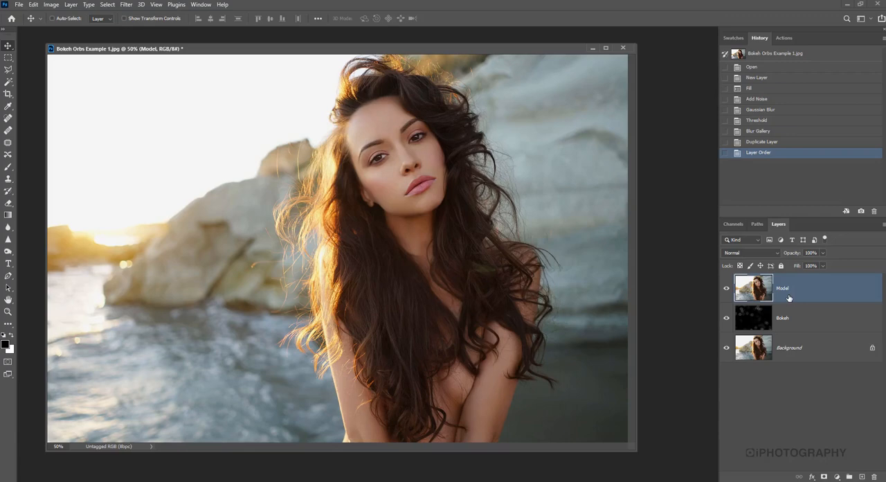
{"action": "mouse_move", "coordinate": [779, 310]}
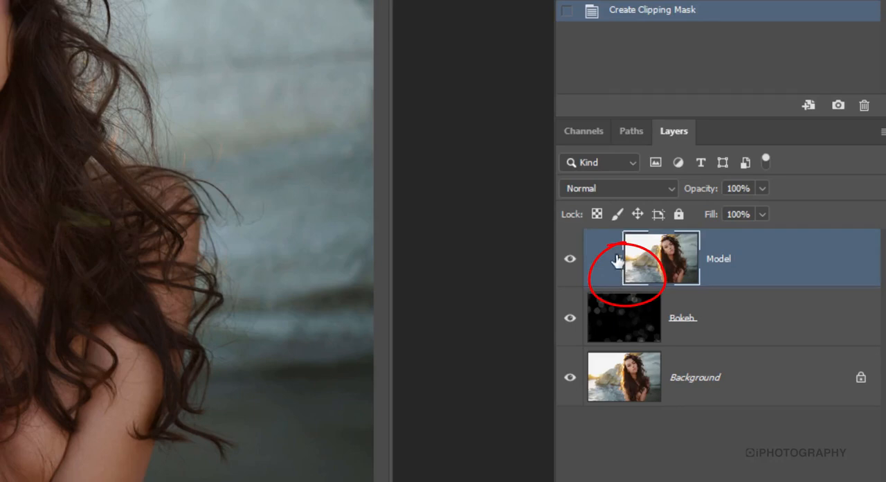
{"action": "mouse_move", "coordinate": [634, 308]}
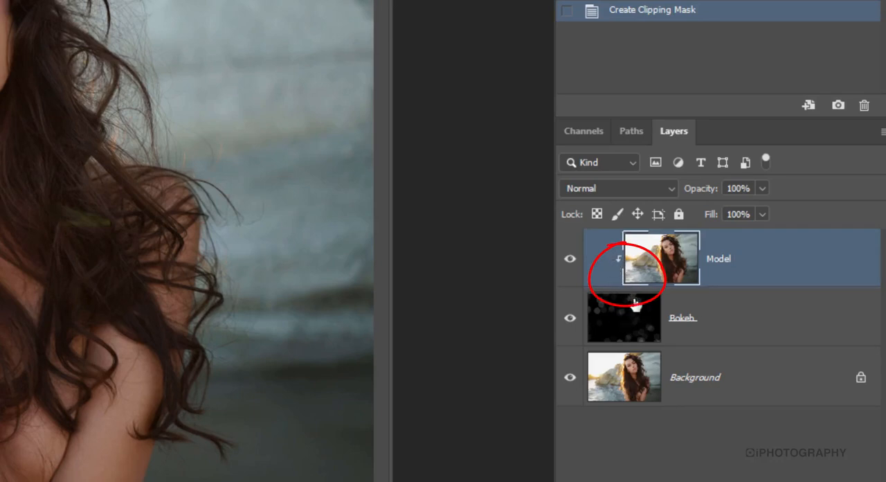
{"action": "mouse_move", "coordinate": [635, 316]}
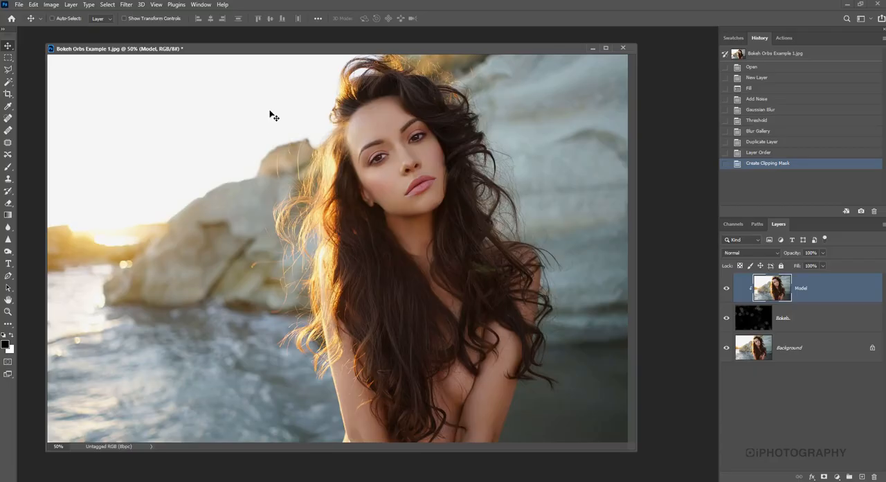
Apply a Gaussian Blur of about 20 pixels to the Model layer.
{"action": "left_click", "coordinate": [126, 6]}
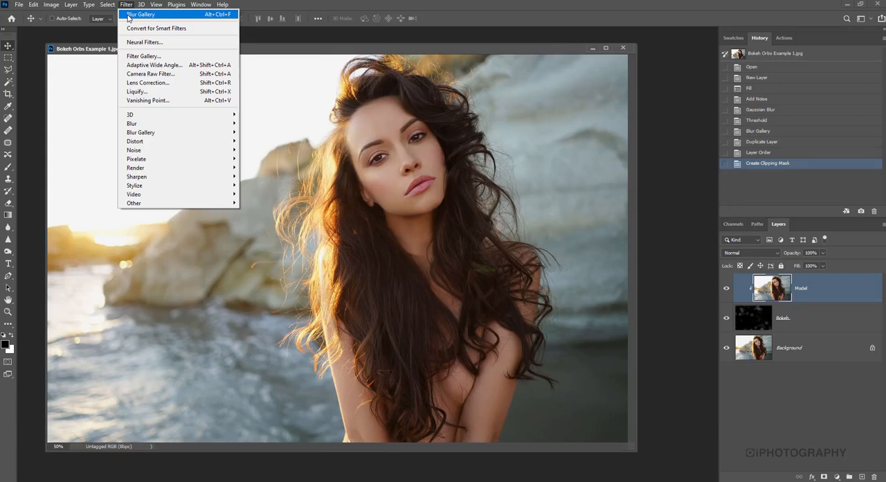
{"action": "mouse_move", "coordinate": [134, 185]}
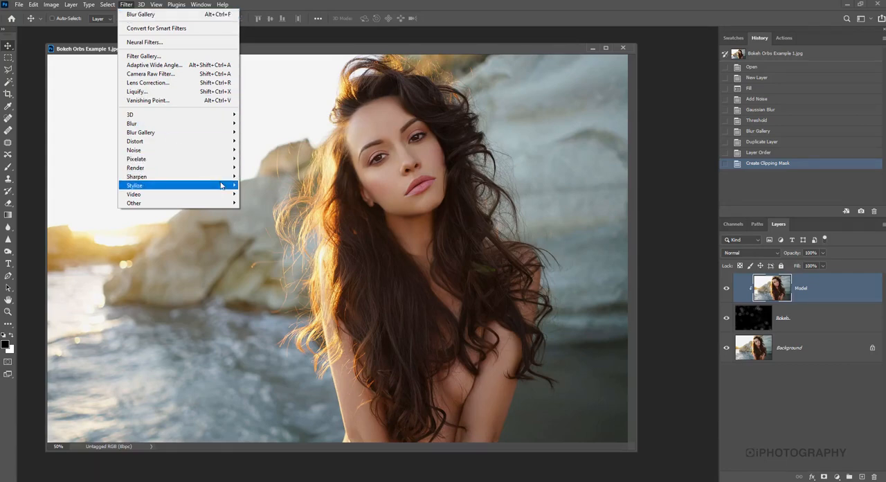
{"action": "mouse_move", "coordinate": [132, 122]}
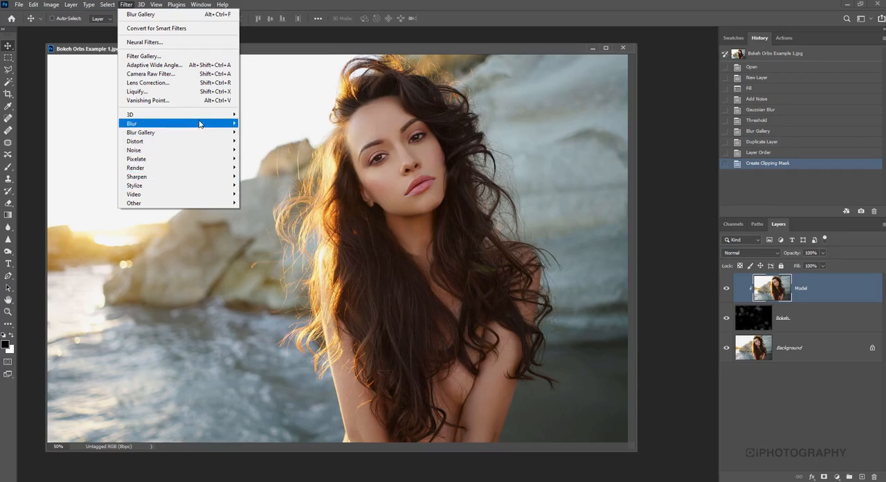
{"action": "left_click", "coordinate": [141, 132]}
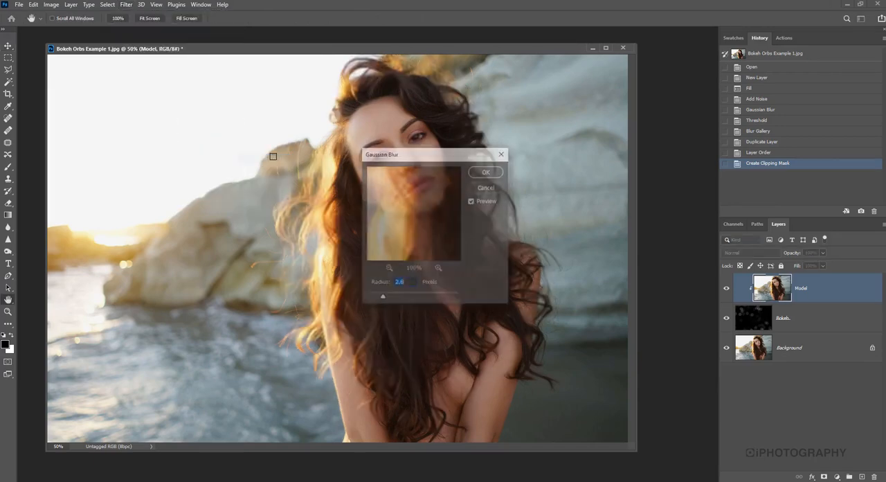
{"action": "left_click_drag", "start_coordinate": [410, 296], "coordinate": [390, 296]}
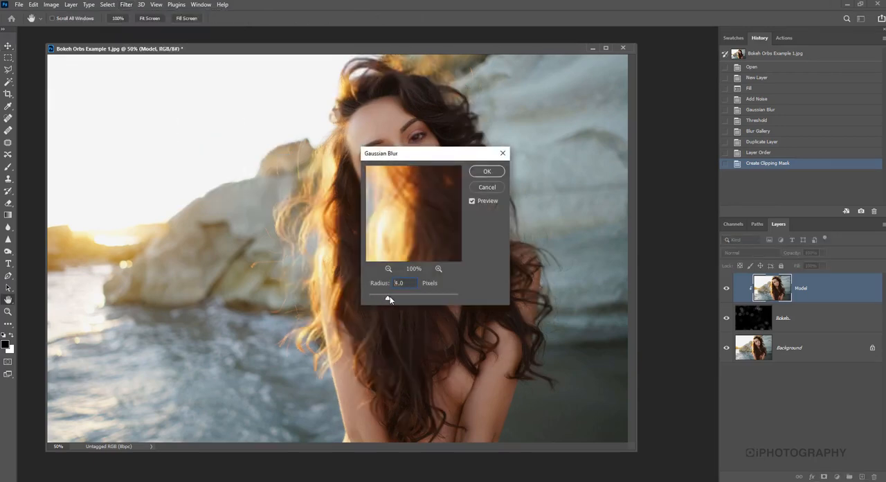
{"action": "left_click_drag", "start_coordinate": [390, 297], "coordinate": [399, 298]}
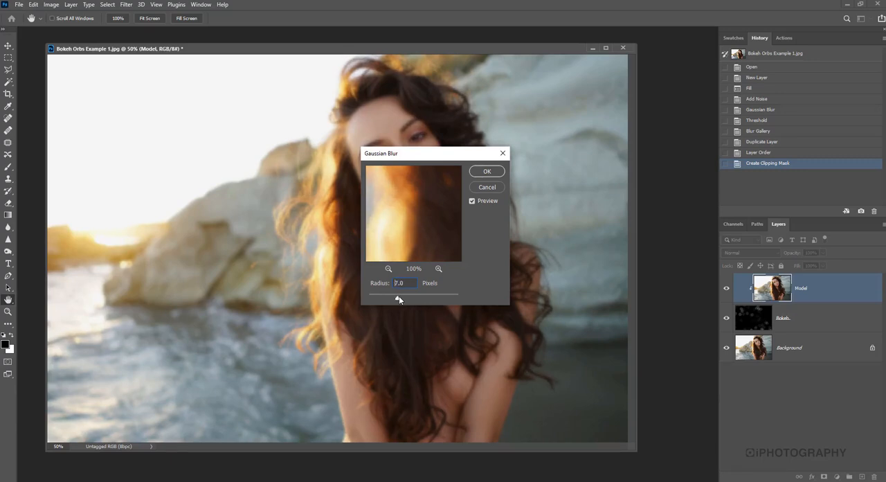
{"action": "left_click_drag", "start_coordinate": [399, 297], "coordinate": [407, 298]}
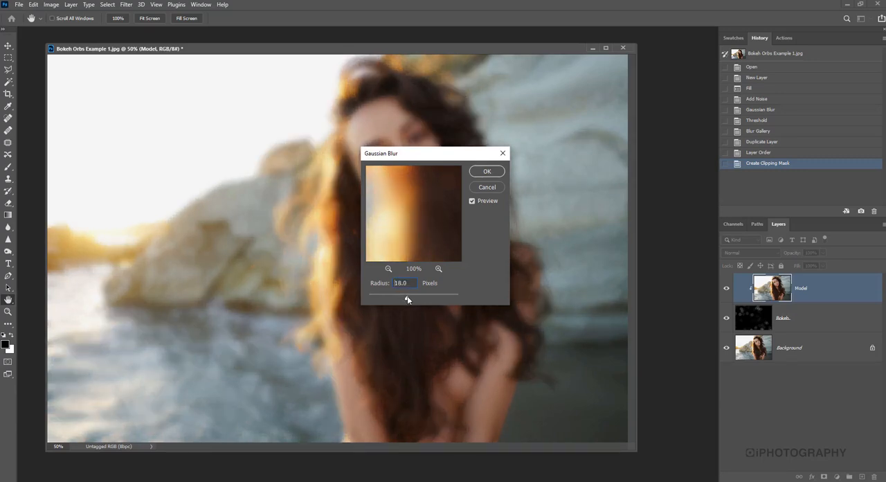
{"action": "left_click_drag", "start_coordinate": [407, 299], "coordinate": [410, 299]}
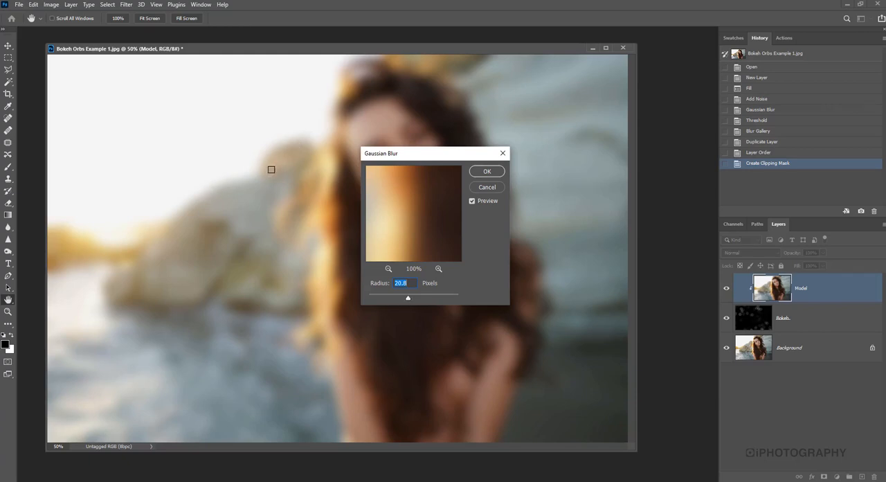
{"action": "mouse_move", "coordinate": [324, 179]}
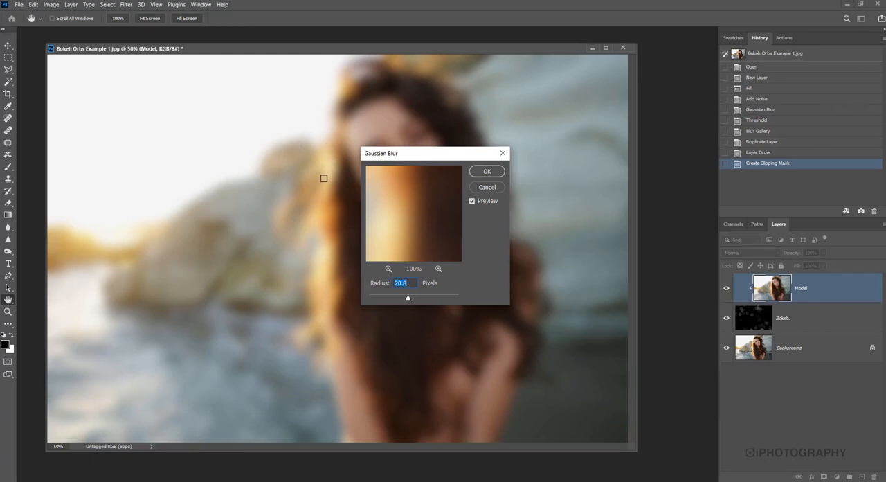
{"action": "left_click", "coordinate": [488, 172]}
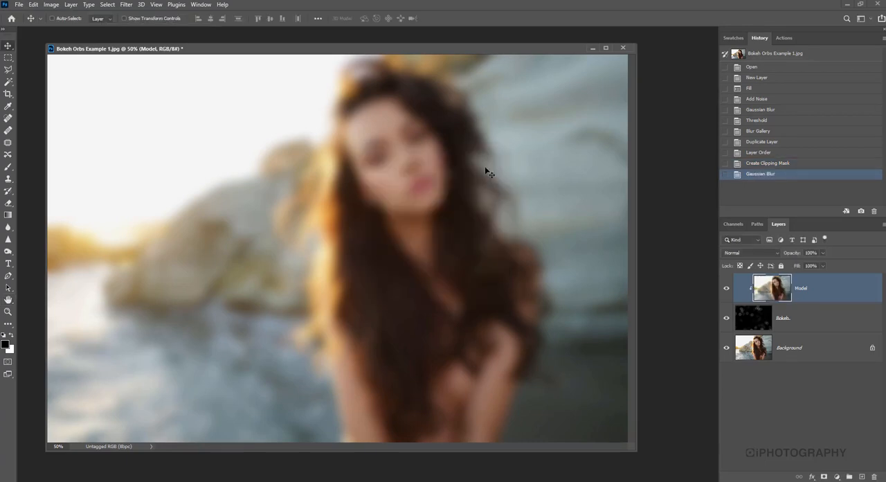
{"action": "mouse_move", "coordinate": [561, 216]}
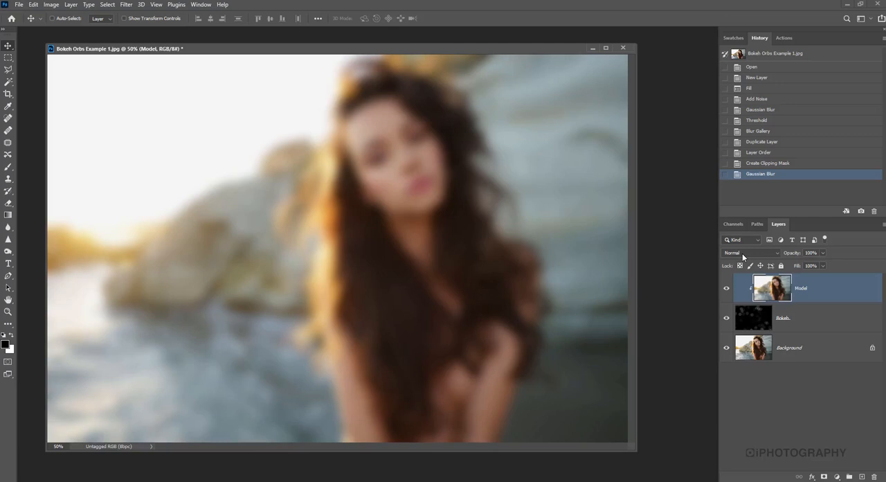
Set the Model layer's blend mode to Color and toggle its visibility to compare.
{"action": "left_click", "coordinate": [751, 252]}
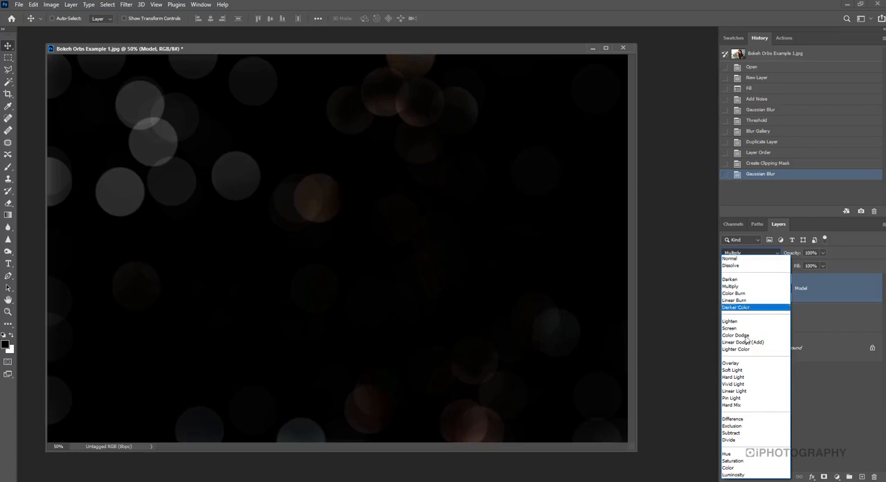
{"action": "left_click", "coordinate": [728, 468]}
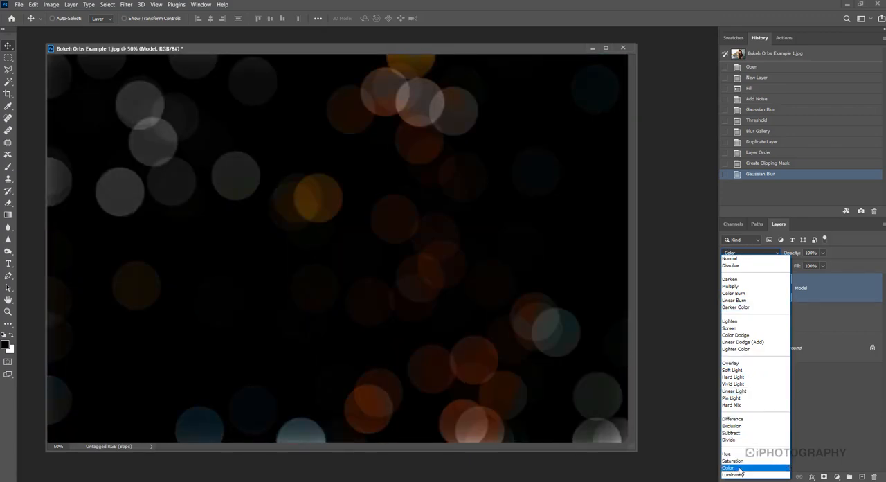
{"action": "left_click", "coordinate": [728, 468]}
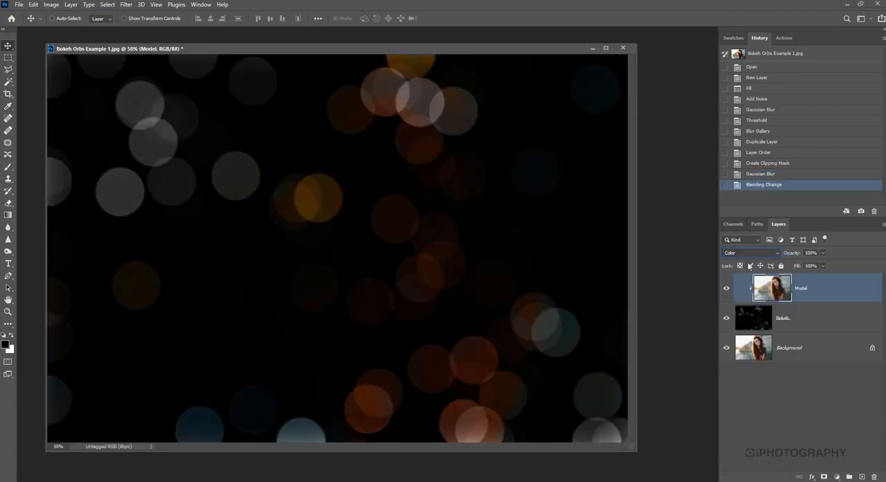
{"action": "left_click", "coordinate": [725, 288]}
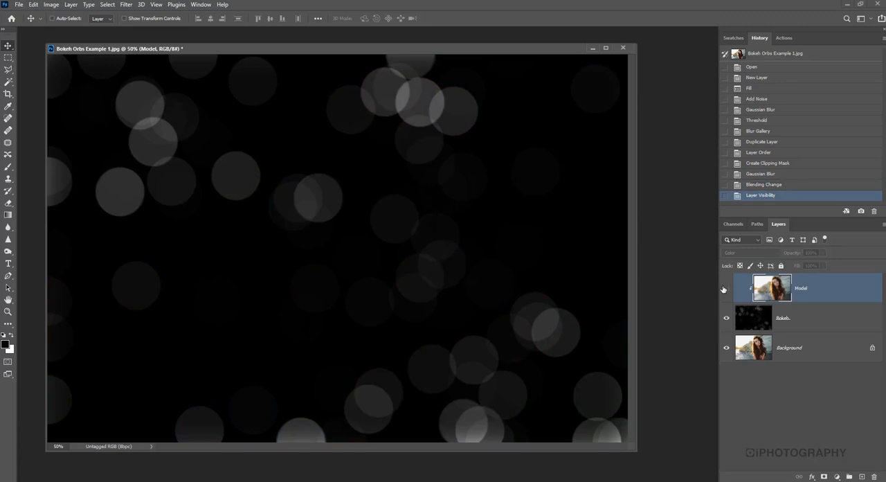
{"action": "left_click", "coordinate": [726, 288]}
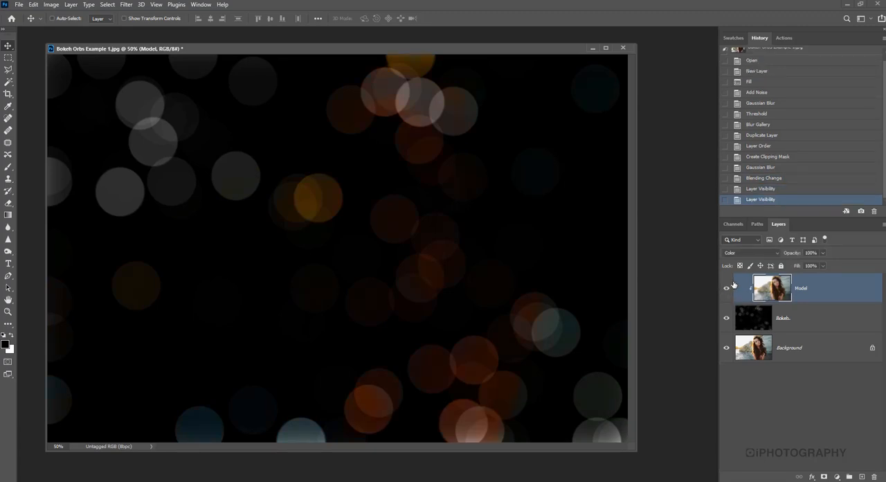
{"action": "left_click", "coordinate": [725, 288]}
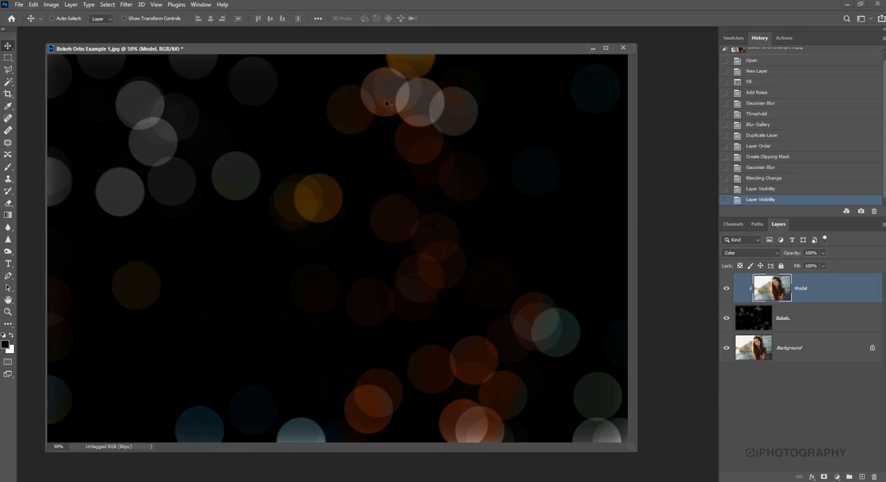
{"action": "mouse_move", "coordinate": [252, 405]}
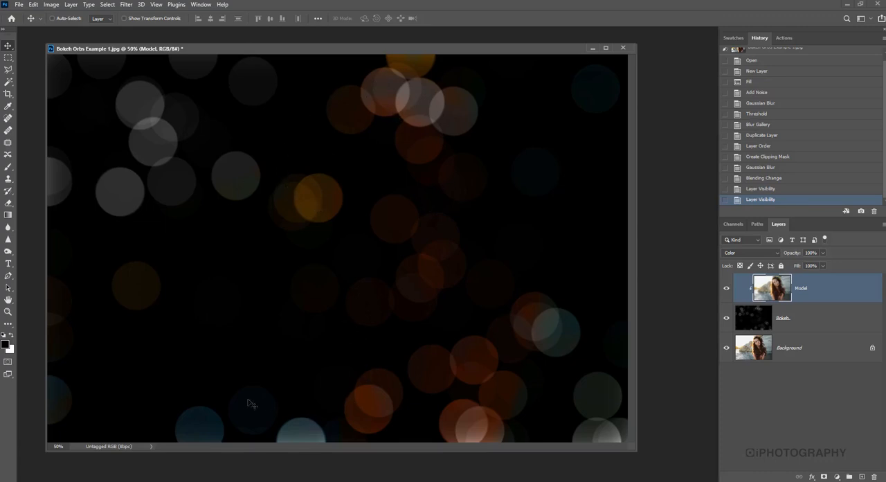
{"action": "mouse_move", "coordinate": [393, 172]}
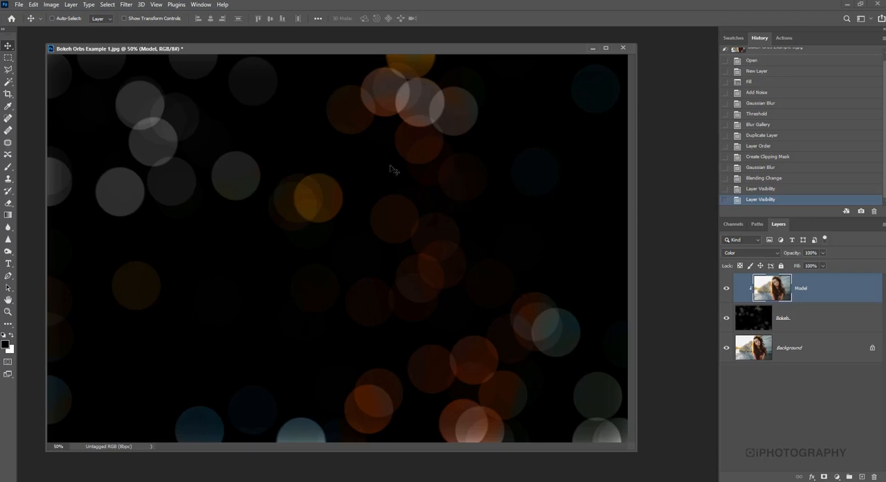
{"action": "mouse_move", "coordinate": [399, 299]}
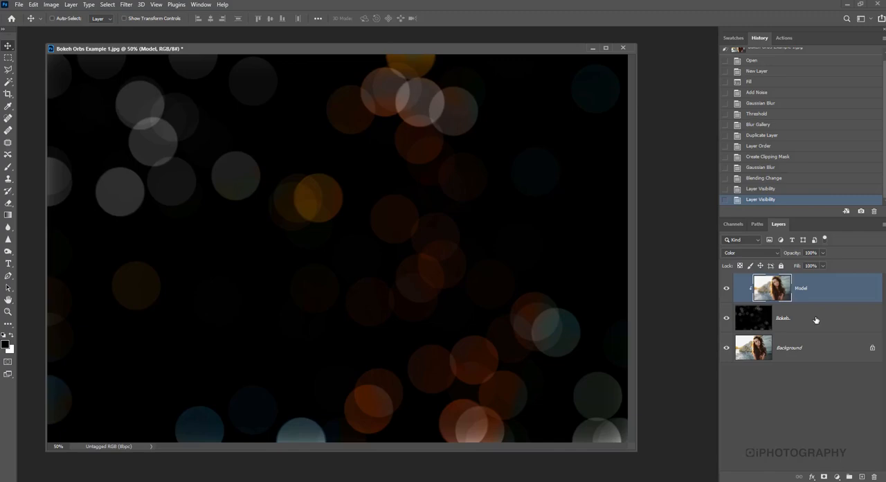
Switch the Bokeh layer to Screen blending and toggle its visibility to compare the glow.
{"action": "left_click", "coordinate": [750, 252]}
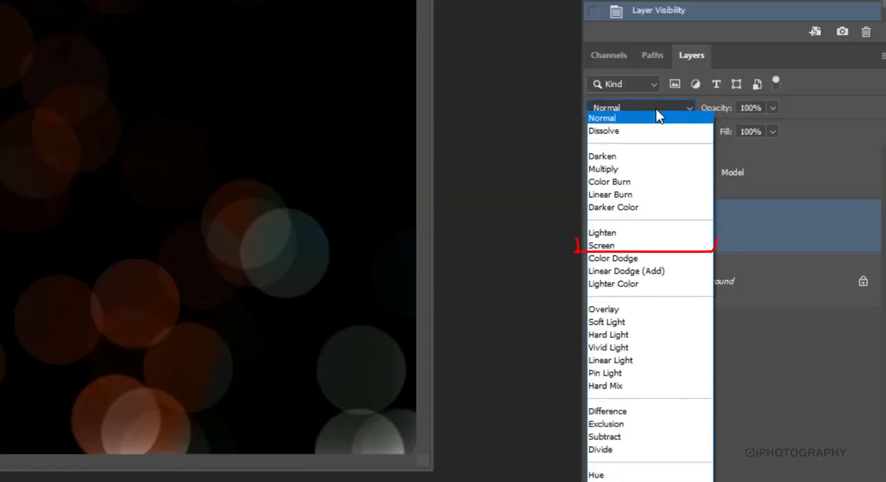
{"action": "left_click", "coordinate": [601, 245]}
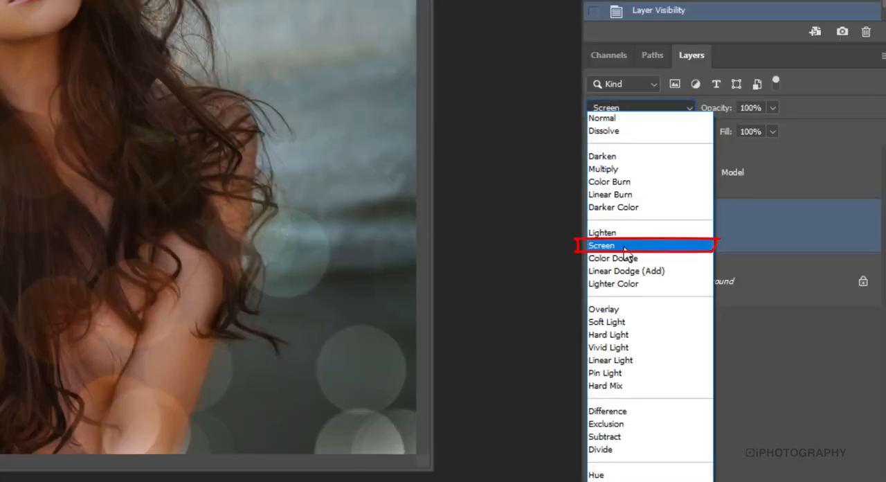
{"action": "left_click", "coordinate": [601, 245]}
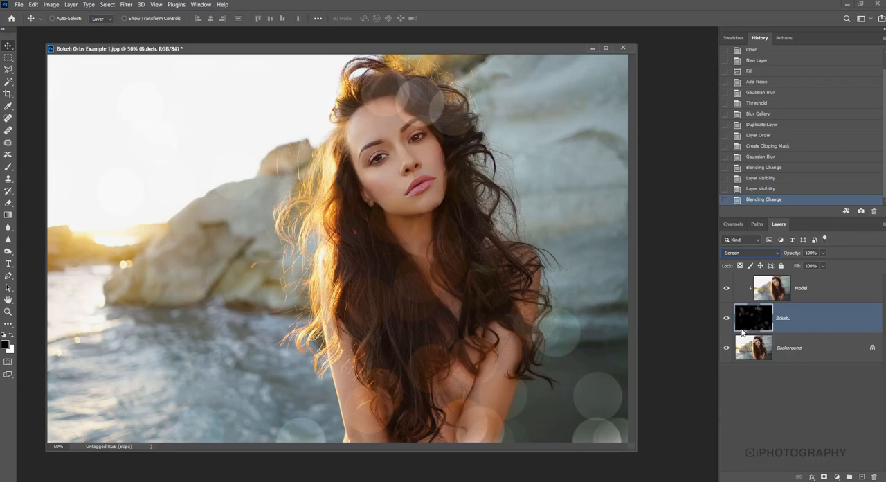
{"action": "mouse_move", "coordinate": [742, 324]}
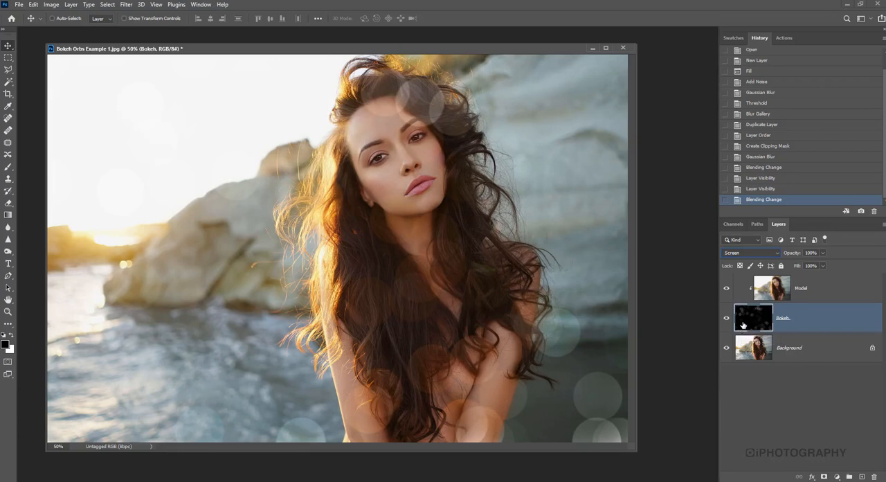
{"action": "left_click", "coordinate": [726, 317]}
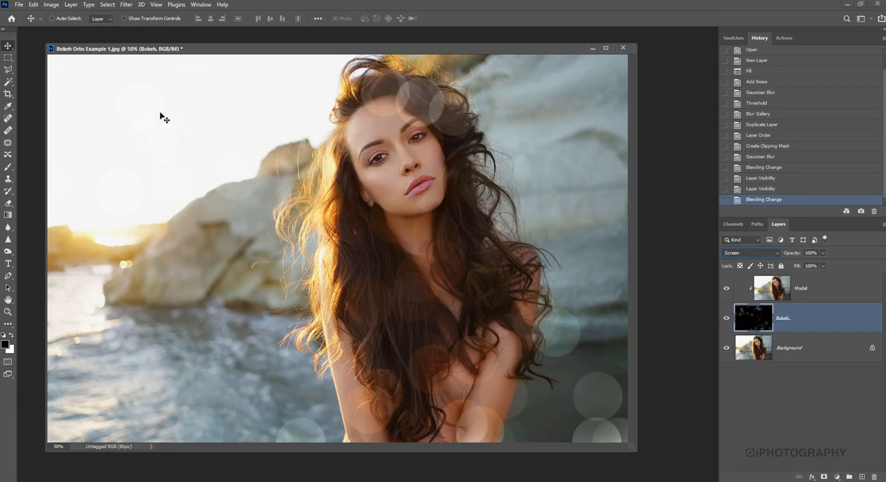
Apply a Levels adjustment to the Bokeh layer with the midtone slider around 1.51.
{"action": "left_click", "coordinate": [52, 5]}
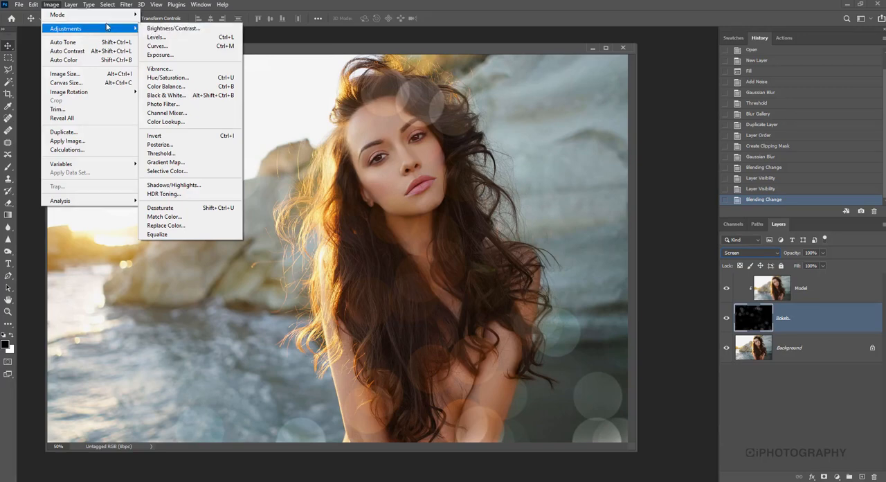
{"action": "mouse_move", "coordinate": [156, 36]}
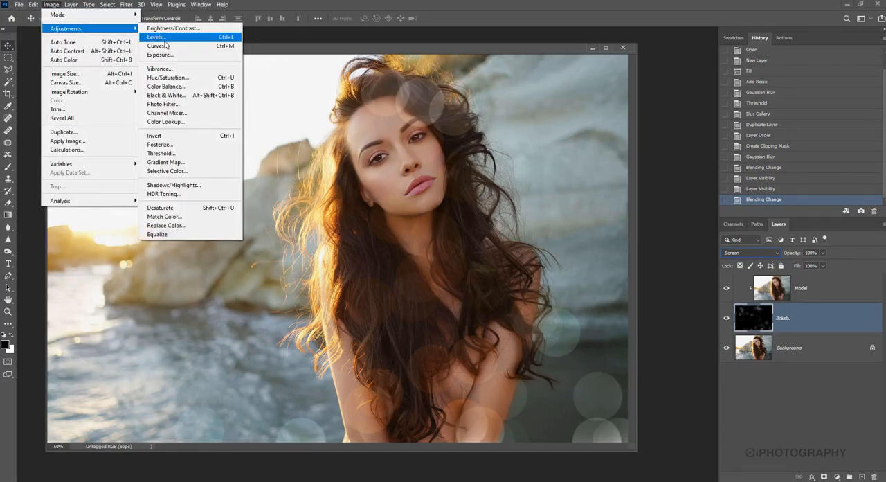
{"action": "left_click", "coordinate": [155, 36]}
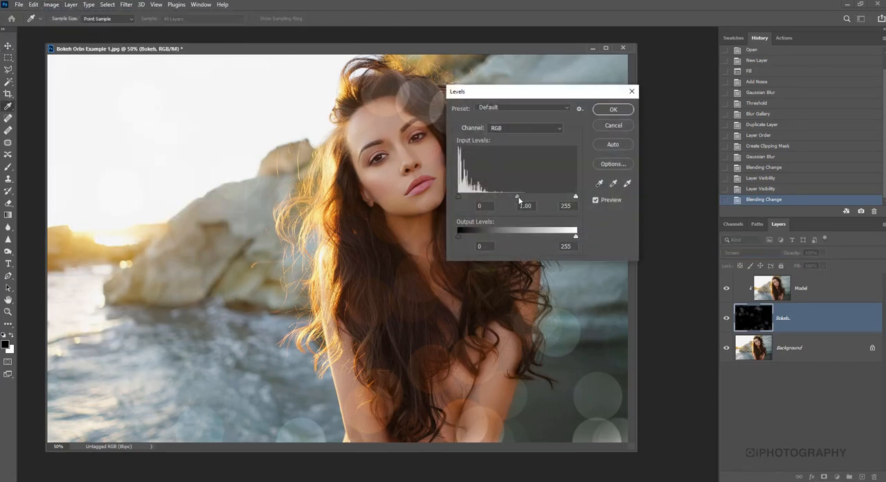
{"action": "left_click_drag", "start_coordinate": [518, 197], "coordinate": [503, 197]}
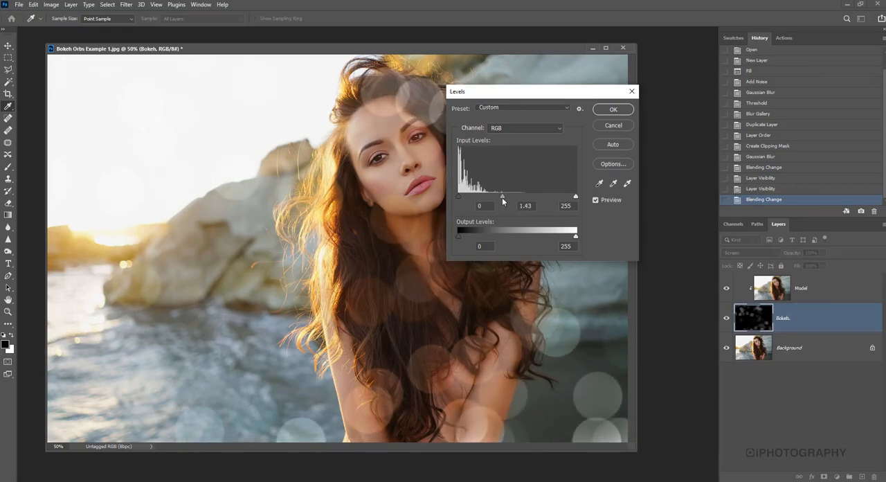
{"action": "left_click_drag", "start_coordinate": [502, 197], "coordinate": [488, 196]}
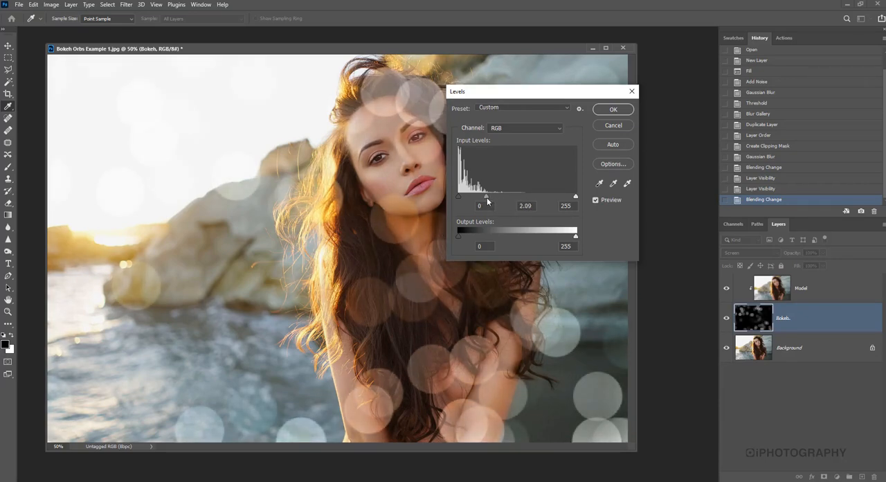
{"action": "left_click_drag", "start_coordinate": [488, 197], "coordinate": [526, 197]}
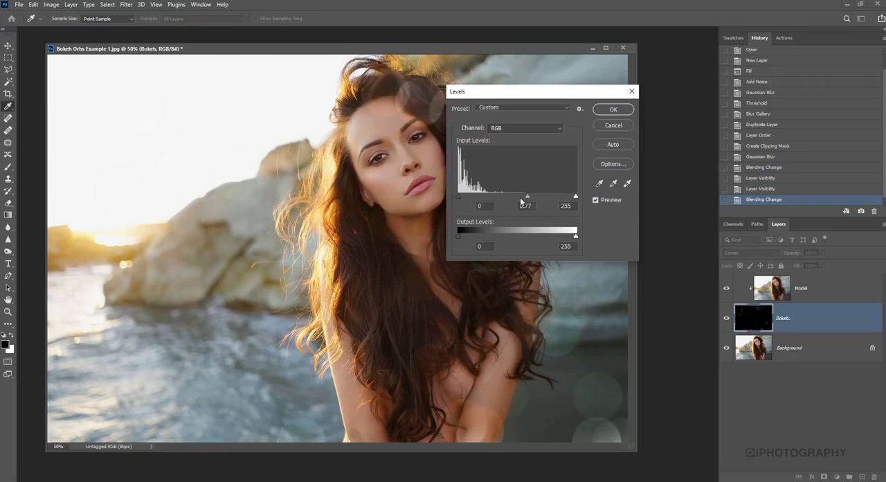
{"action": "left_click_drag", "start_coordinate": [527, 195], "coordinate": [493, 195]}
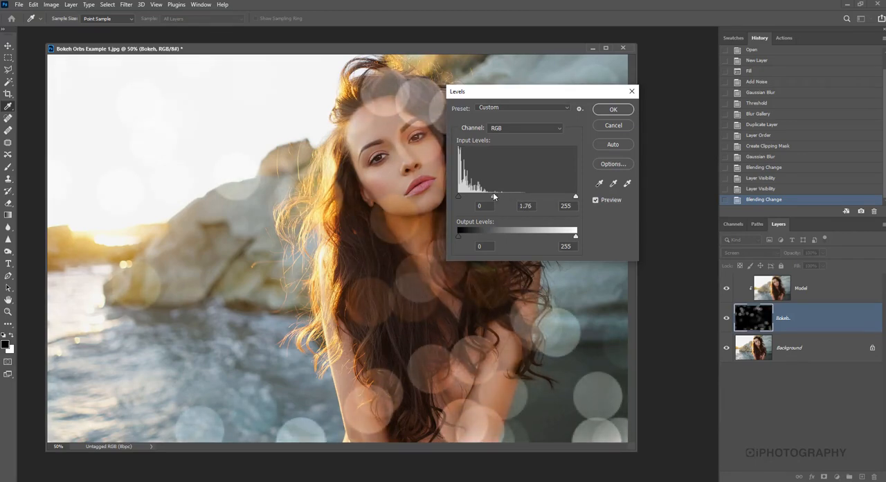
{"action": "left_click_drag", "start_coordinate": [500, 197], "coordinate": [496, 197]}
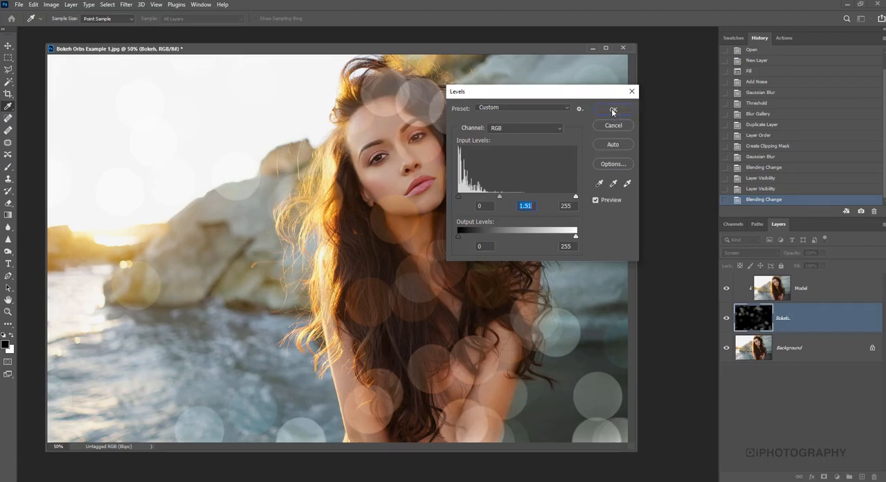
{"action": "left_click", "coordinate": [612, 111]}
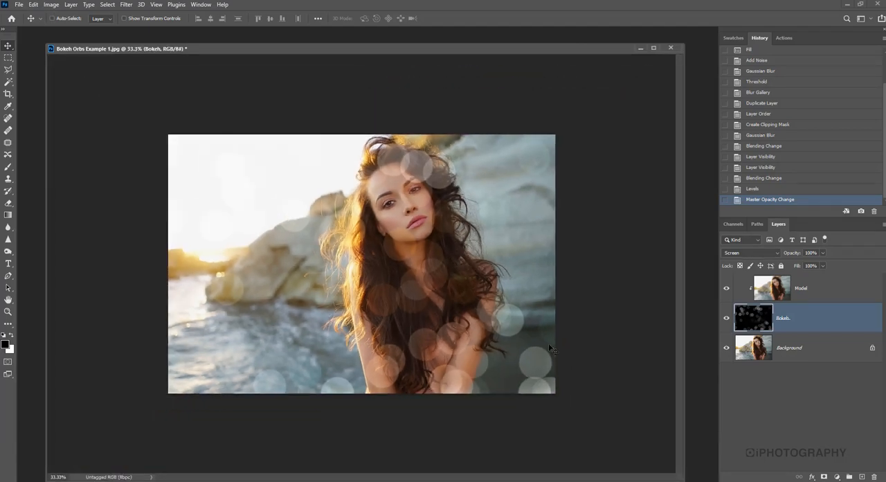
Free Transform the Bokeh layer larger from its corner and reposition the orbs over the photo.
{"action": "left_click", "coordinate": [34, 6]}
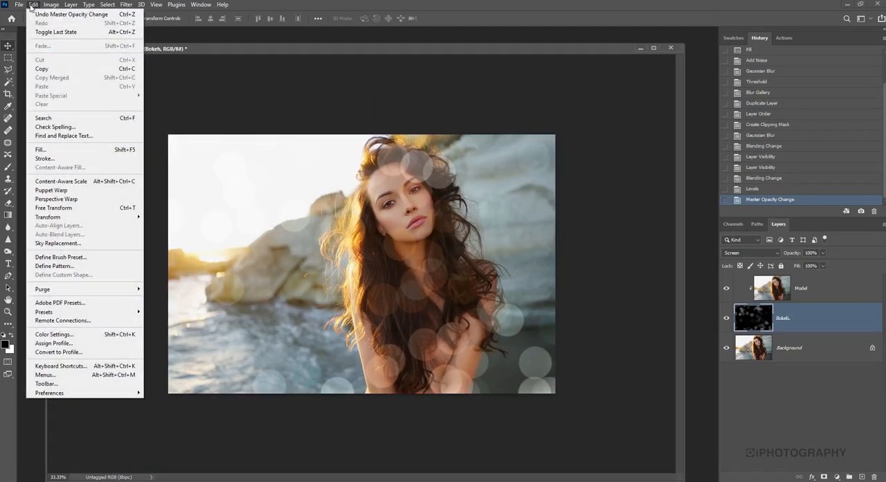
{"action": "mouse_move", "coordinate": [53, 208]}
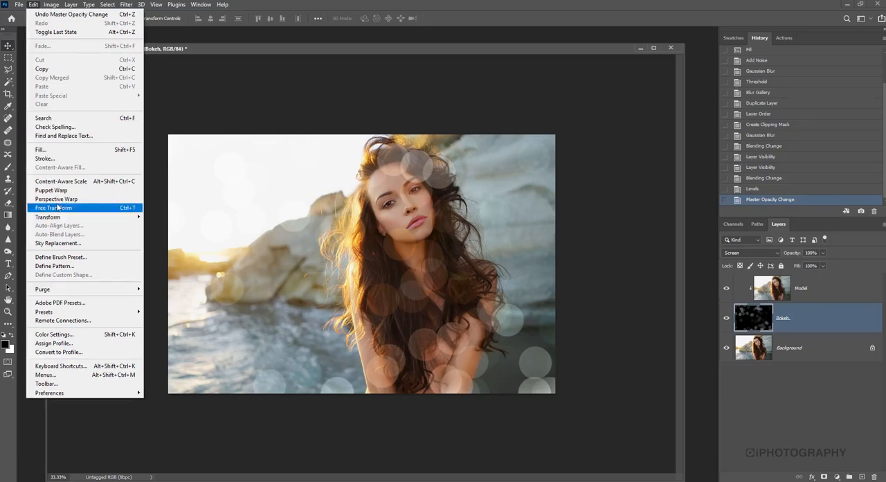
{"action": "left_click", "coordinate": [52, 207]}
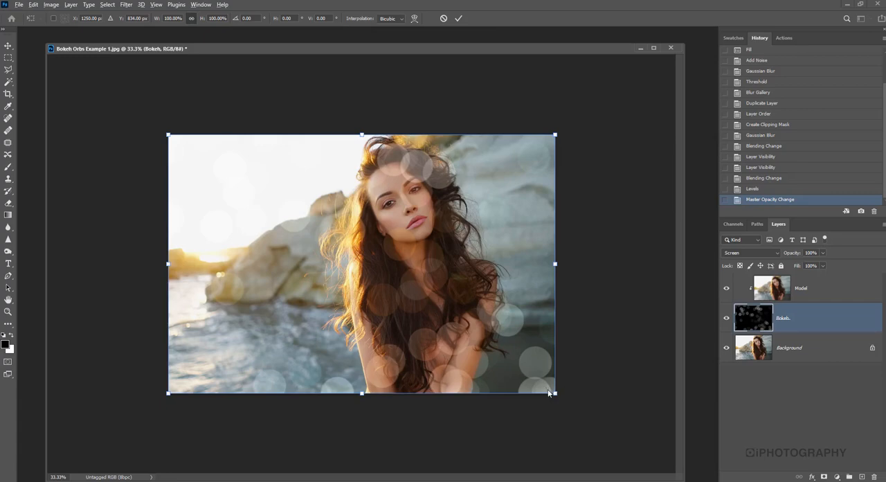
{"action": "left_click_drag", "start_coordinate": [554, 393], "coordinate": [601, 424]}
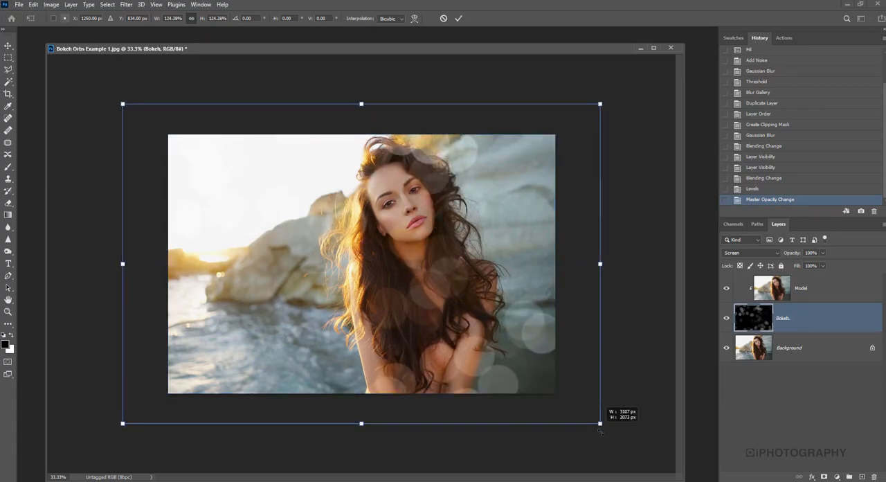
{"action": "left_click_drag", "start_coordinate": [599, 424], "coordinate": [606, 411]}
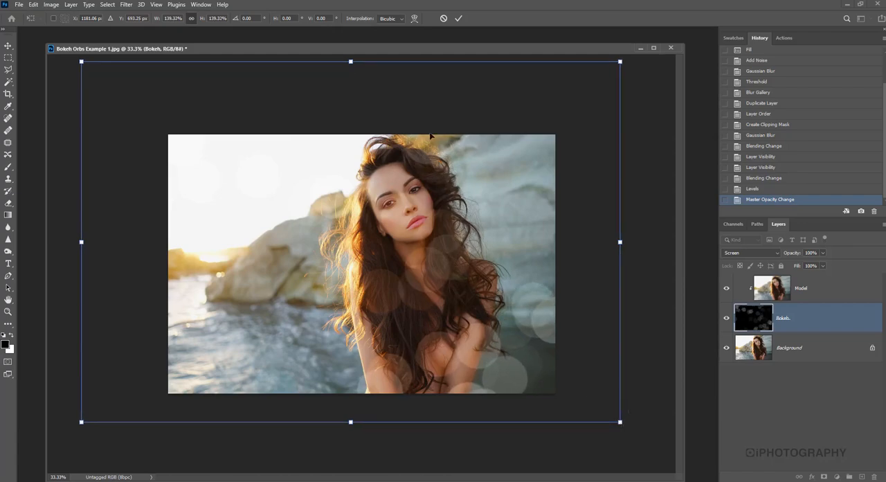
{"action": "left_click_drag", "start_coordinate": [431, 135], "coordinate": [485, 250]}
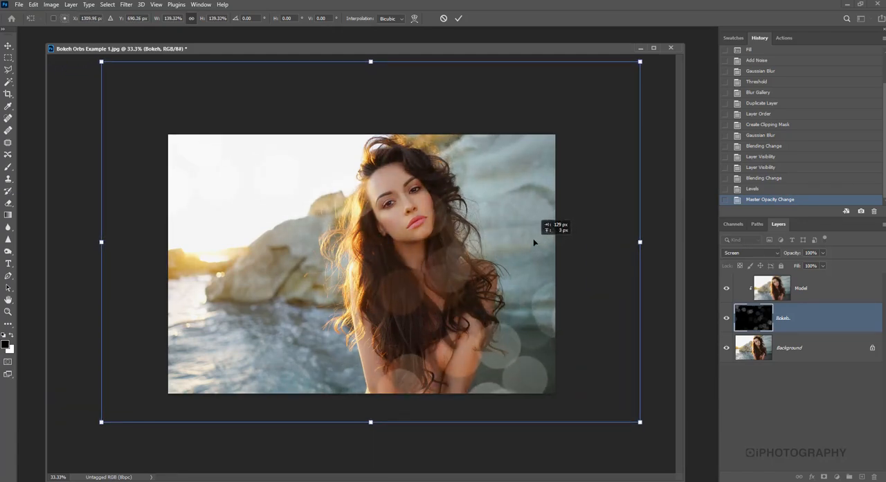
{"action": "left_click_drag", "start_coordinate": [534, 241], "coordinate": [504, 248]}
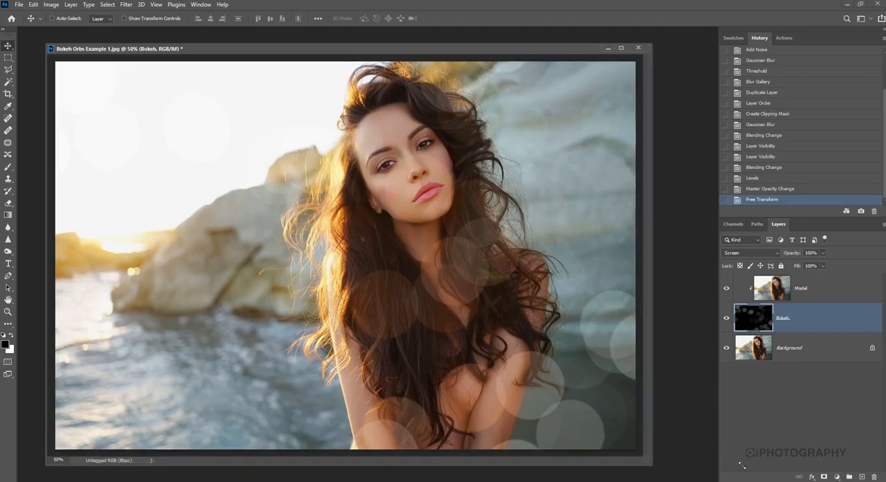
Mask the Bokeh layer with black brush strokes over the model's face and body.
{"action": "left_click", "coordinate": [824, 476]}
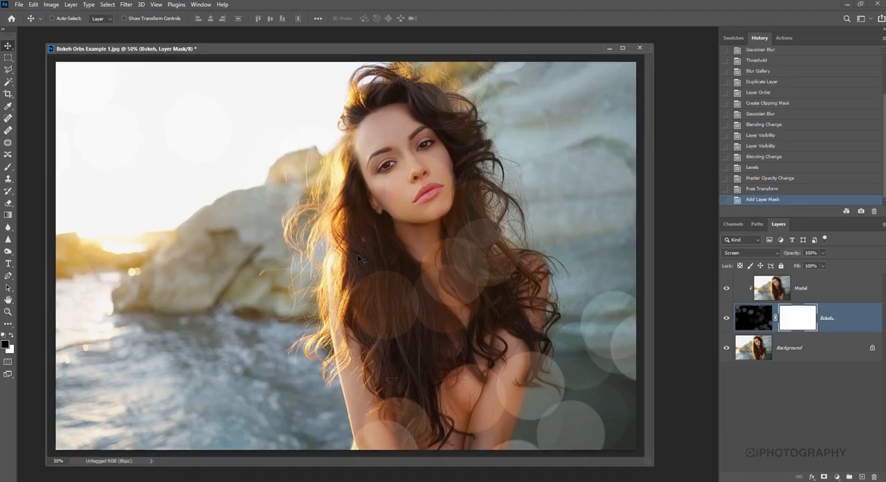
{"action": "left_click", "coordinate": [8, 105]}
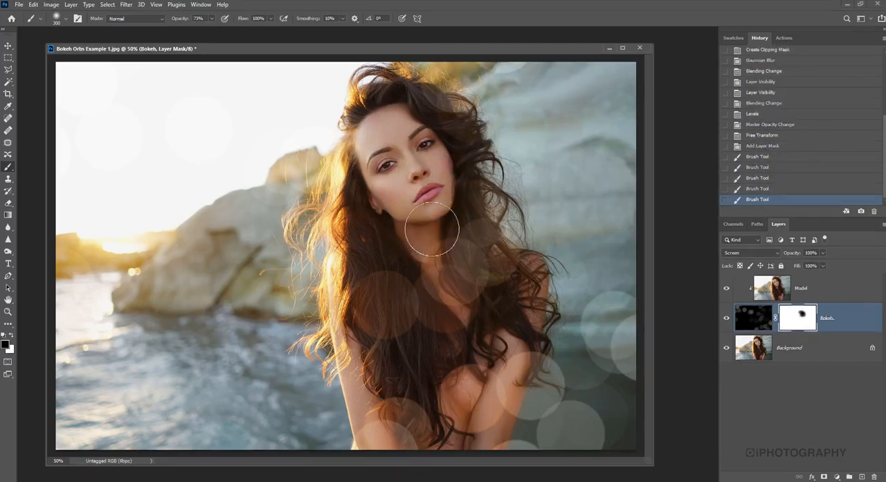
{"action": "left_click", "coordinate": [389, 292]}
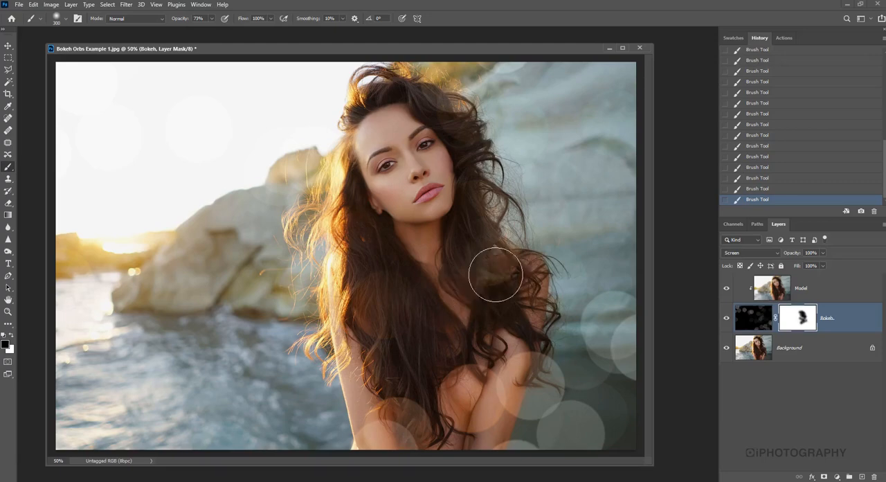
{"action": "left_click_drag", "start_coordinate": [496, 276], "coordinate": [423, 407]}
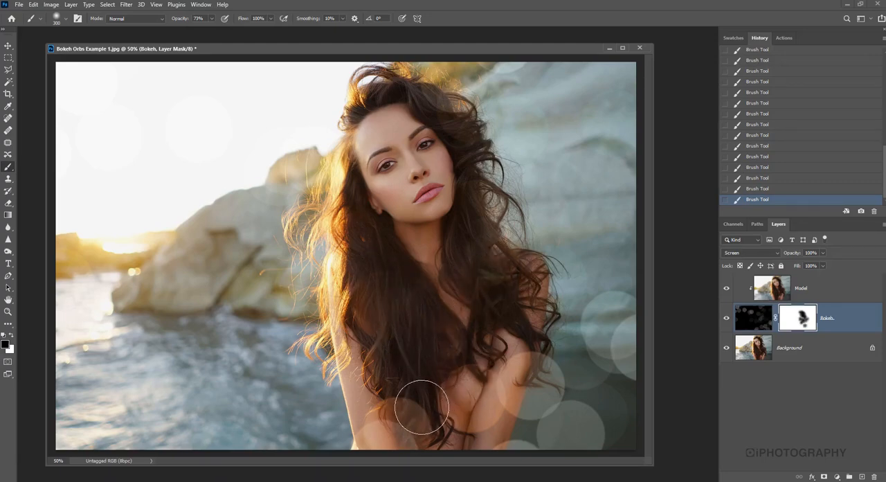
{"action": "mouse_move", "coordinate": [407, 157]}
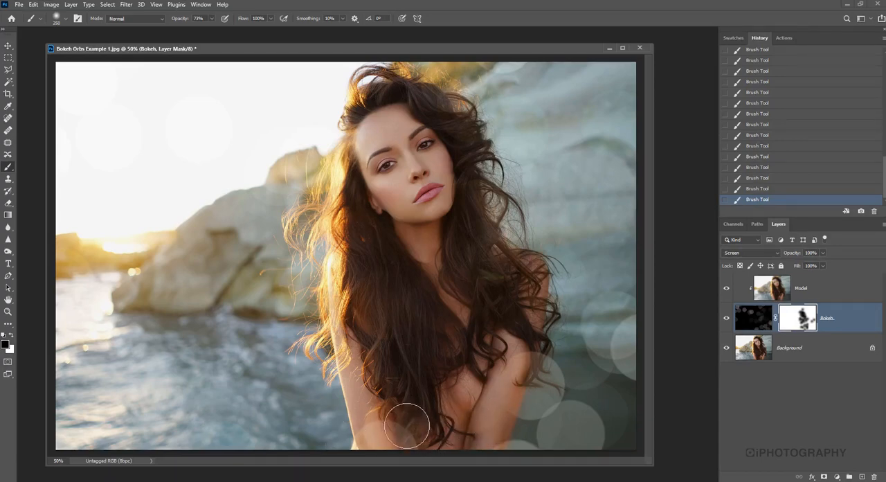
{"action": "mouse_move", "coordinate": [532, 435]}
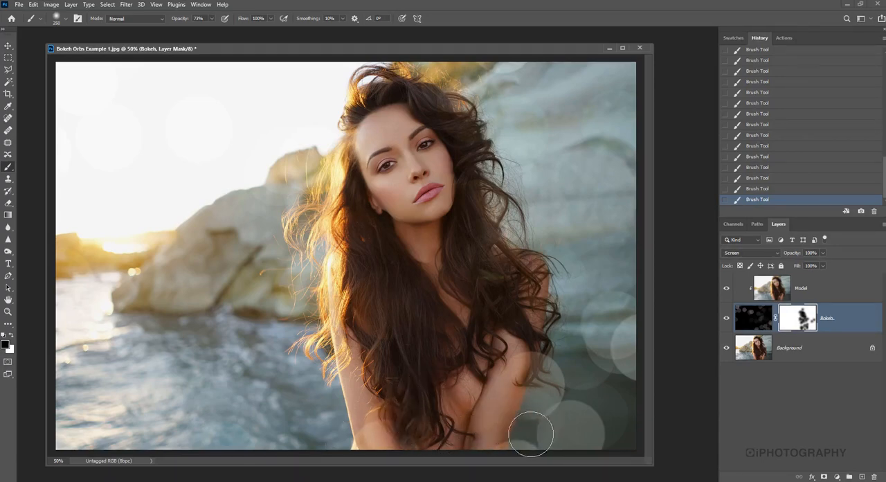